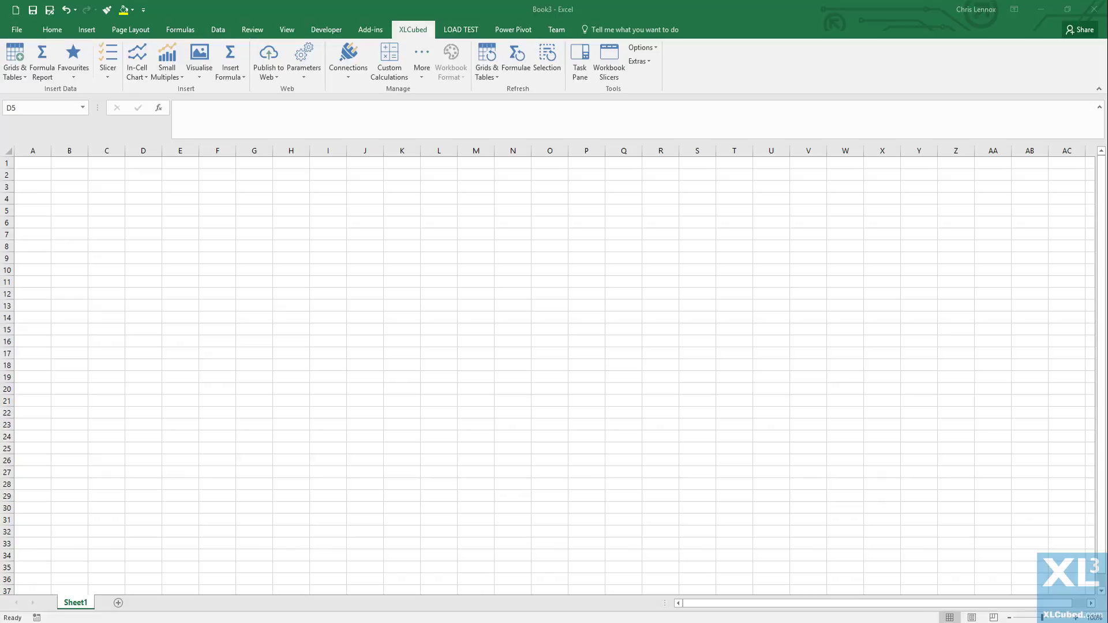
mouse_move(224, 173)
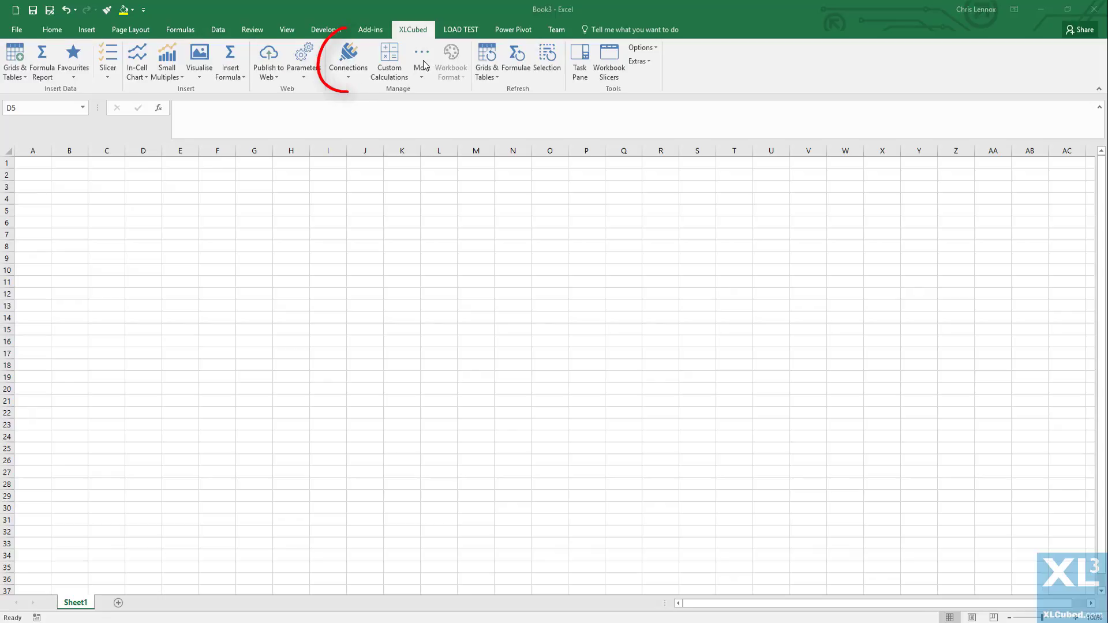
- Review the Adventure Works cube connection and close the list without changes
left_click(349, 55)
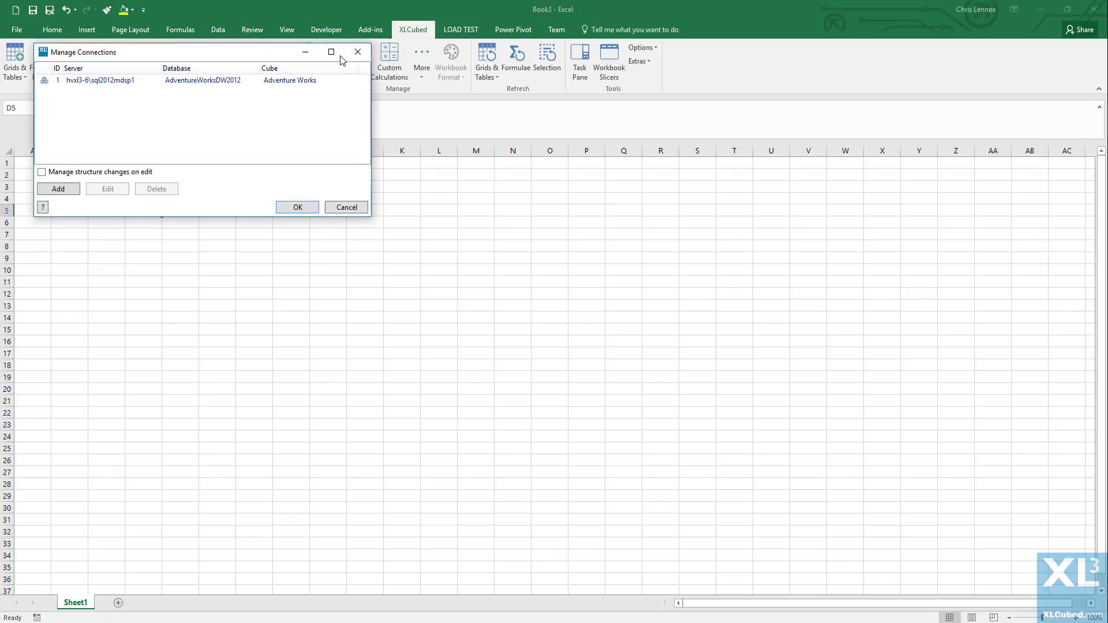
left_click(173, 80)
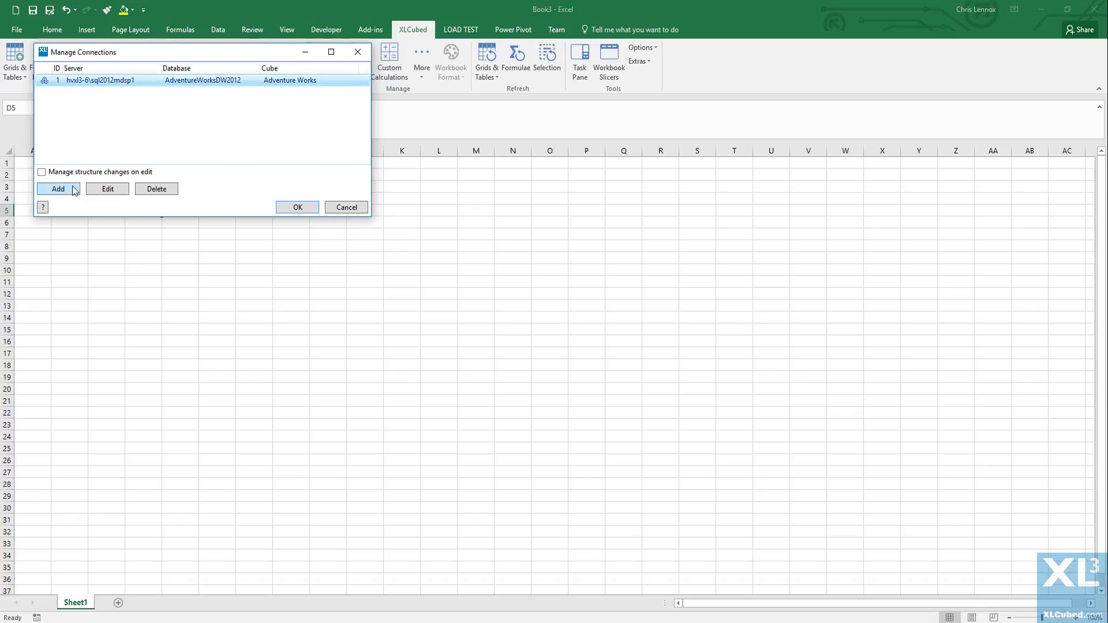
mouse_move(293, 209)
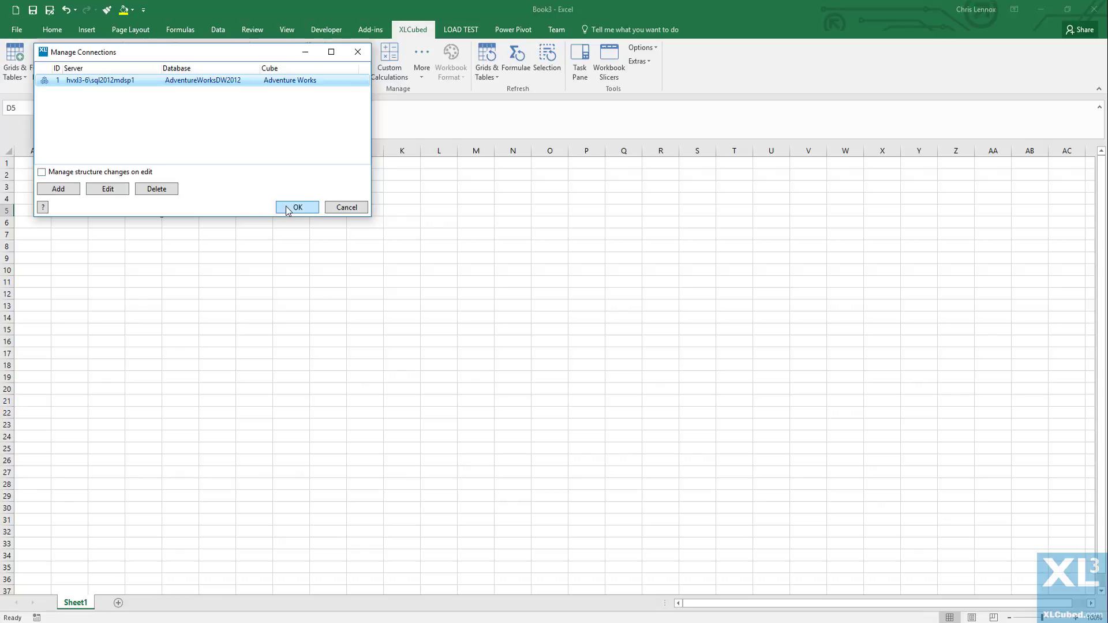
left_click(297, 207)
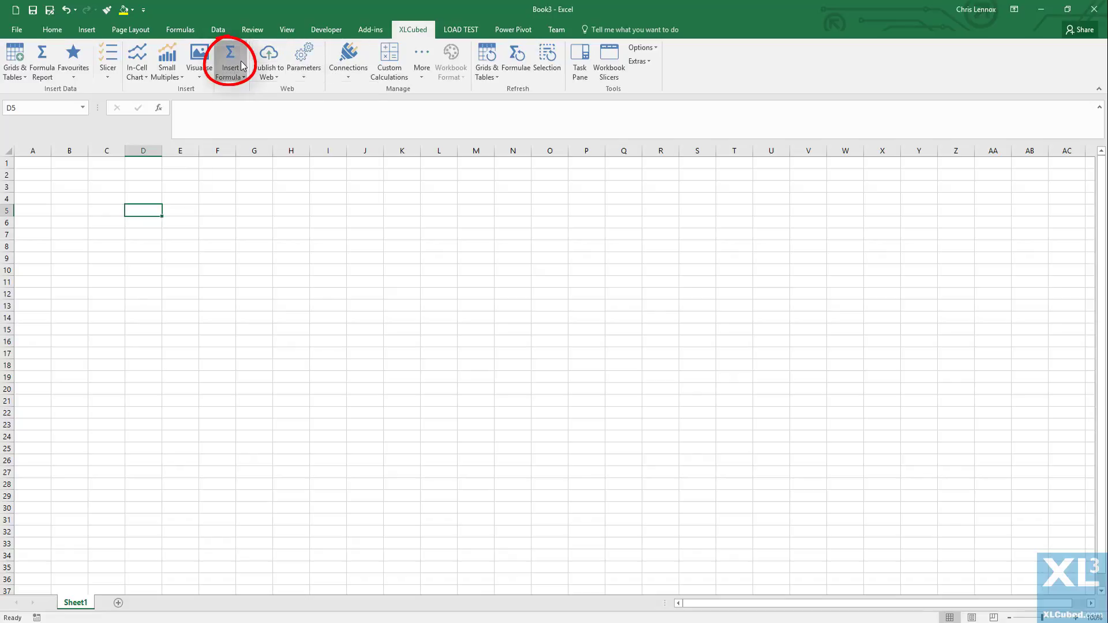
- Insert the Reseller Sales Amount measure member into D5 and label C5 'Measure'
left_click(229, 57)
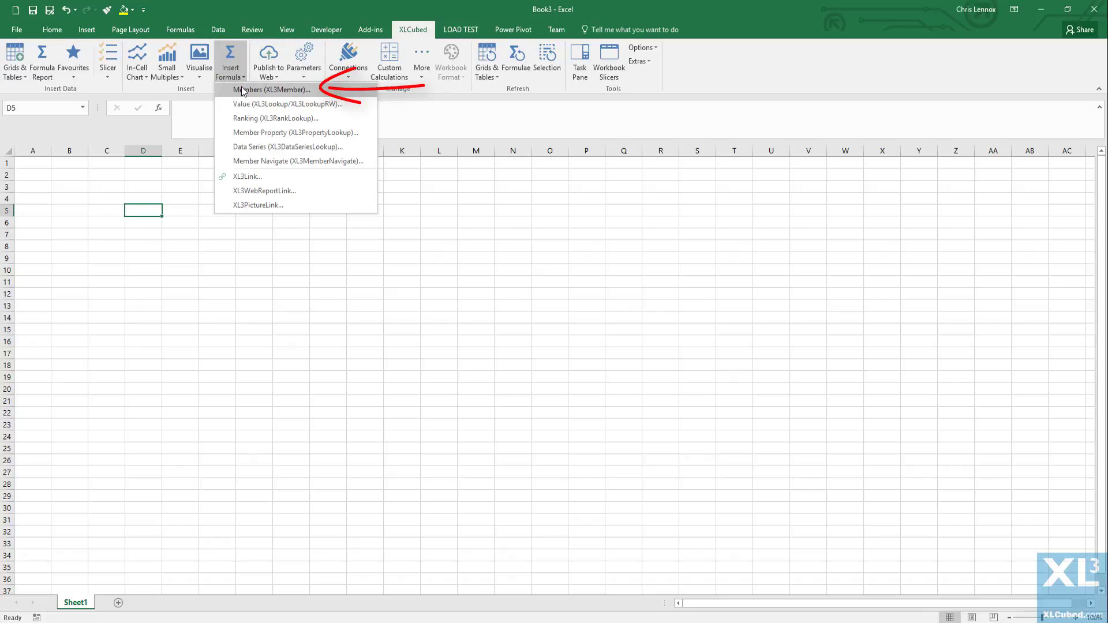
left_click(273, 90)
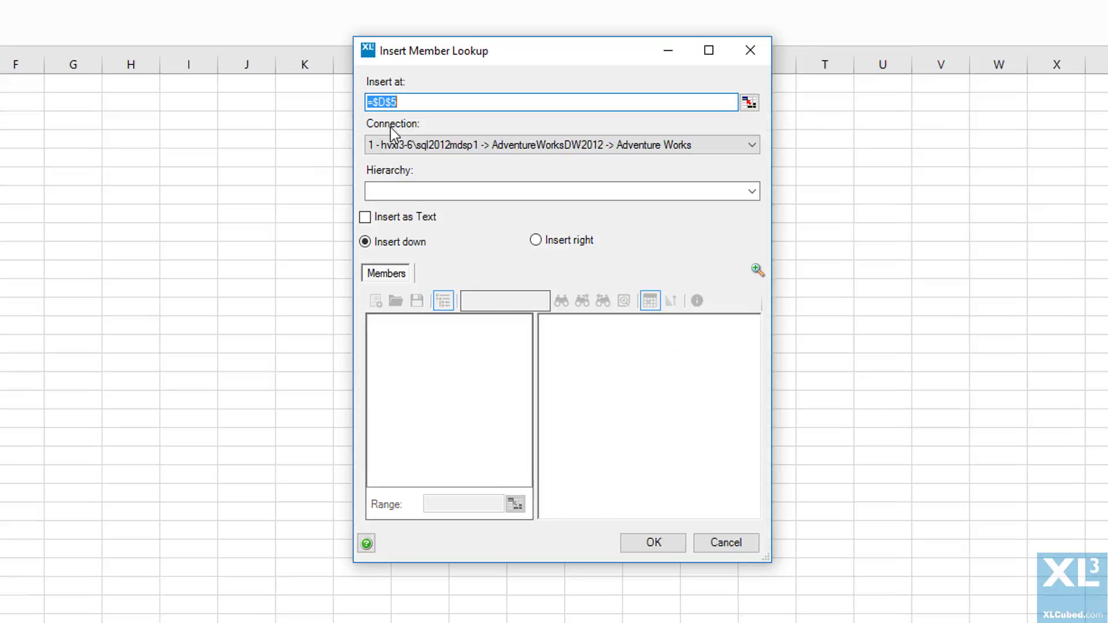
left_click(747, 190)
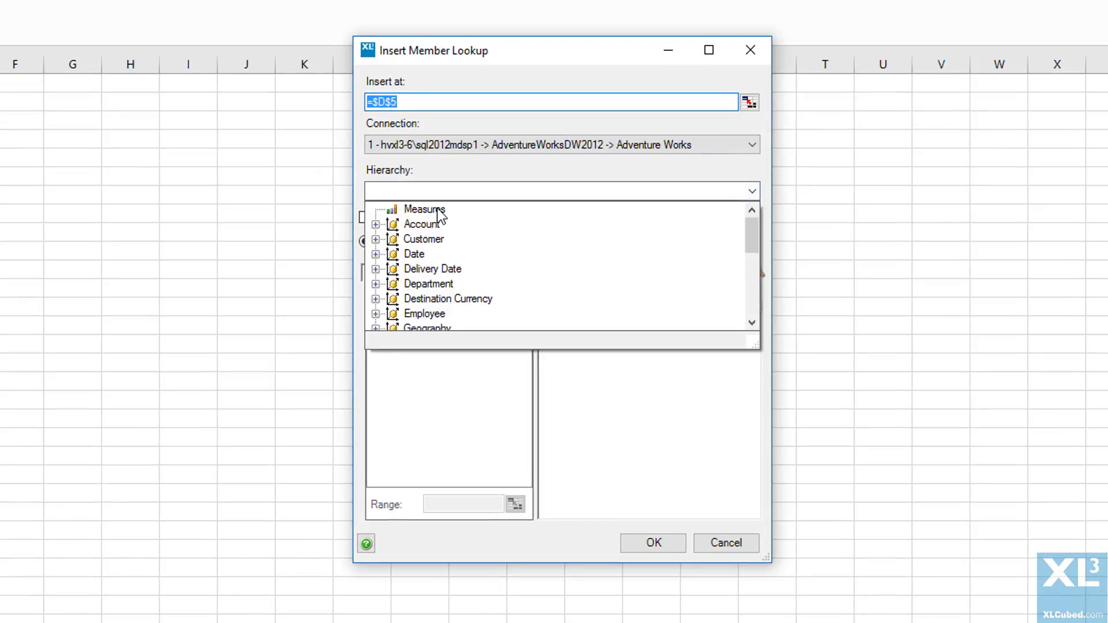
left_click(424, 208)
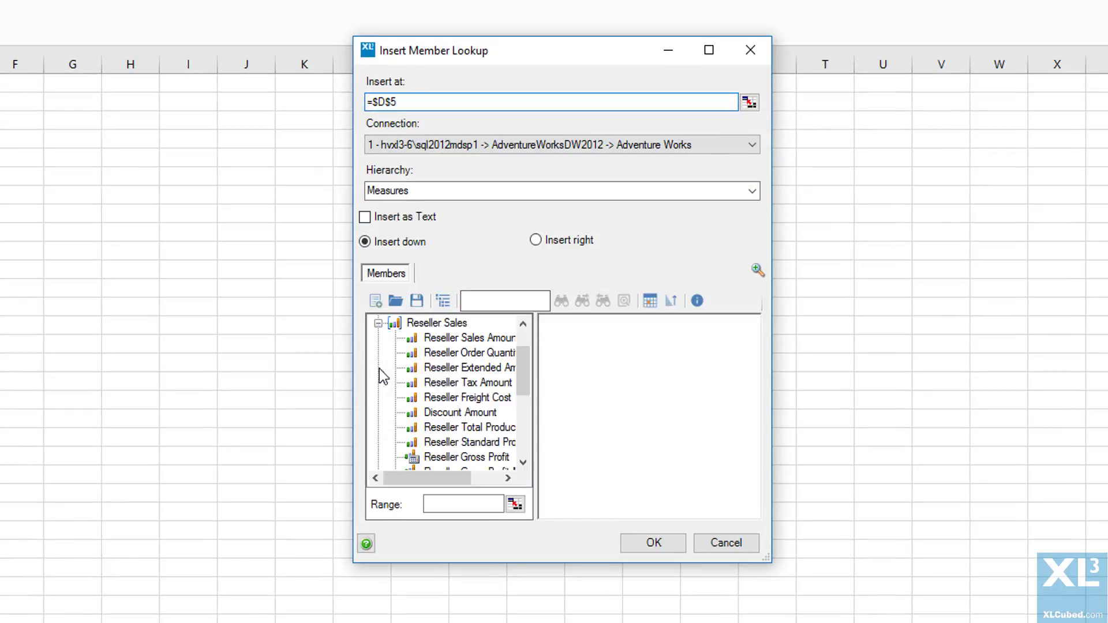
double_click(468, 337)
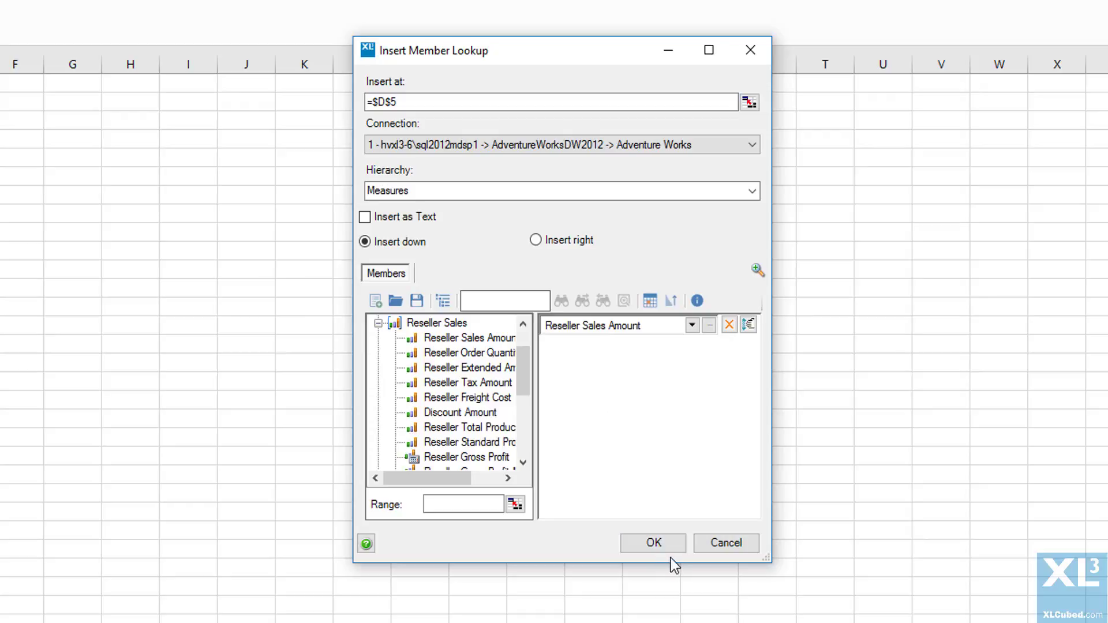
left_click(652, 543)
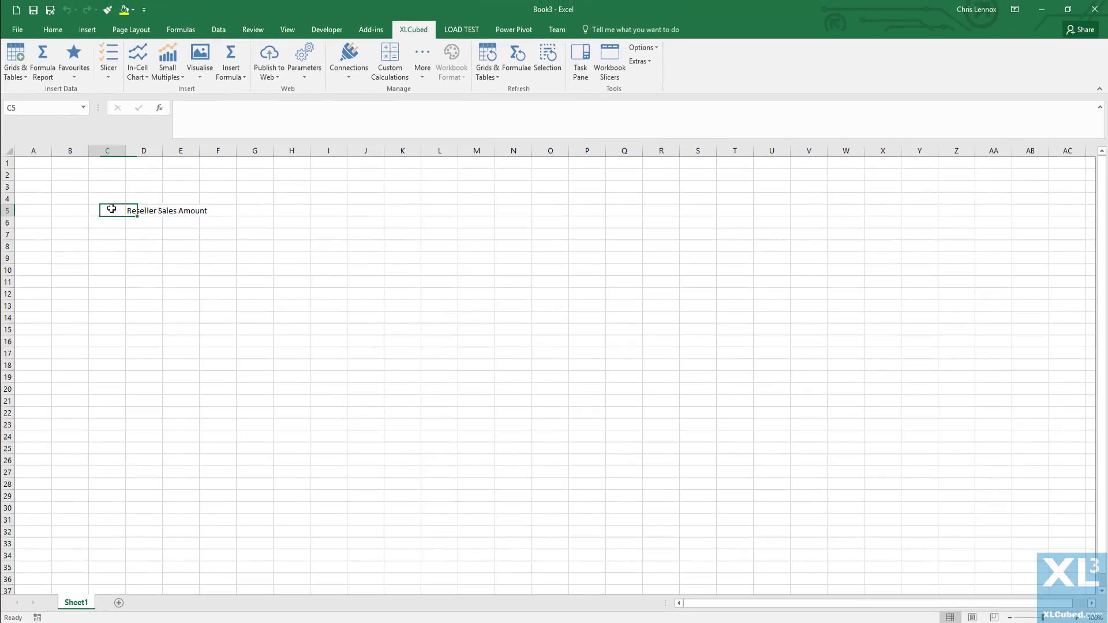
type("Measure")
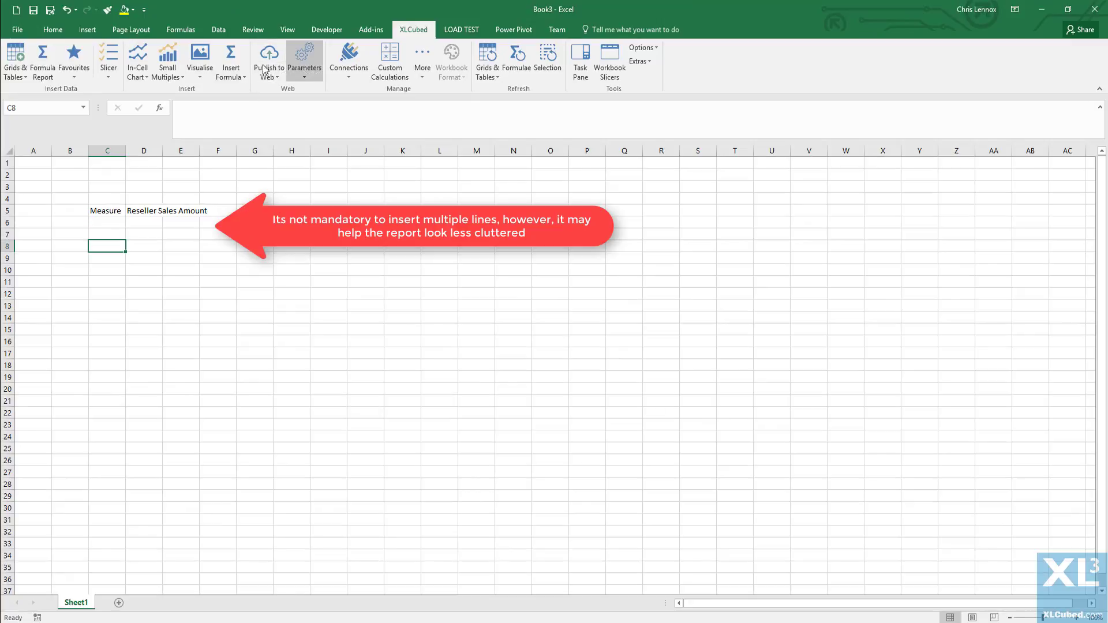
mouse_move(230, 58)
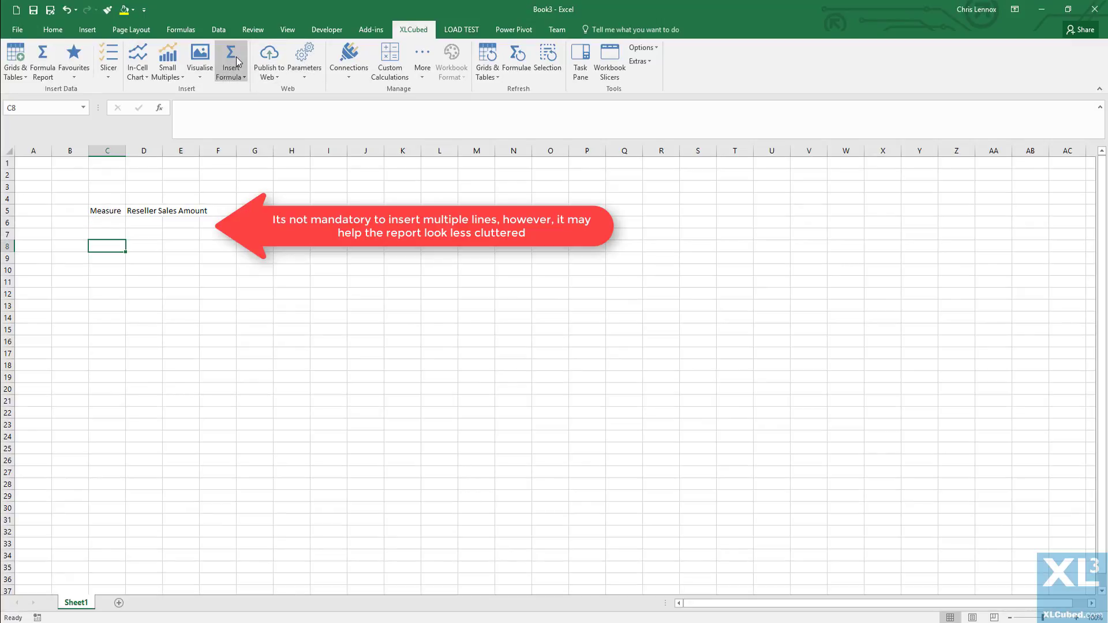
- Insert all six Geography countries, Australia to United States, down C8:C13
left_click(229, 60)
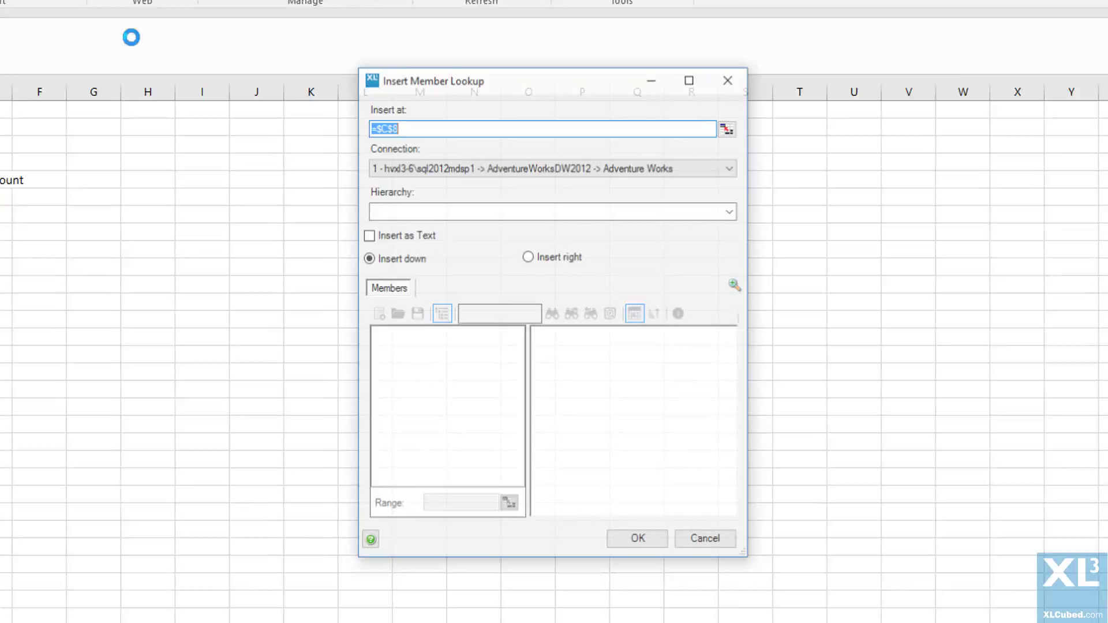
left_click(728, 212)
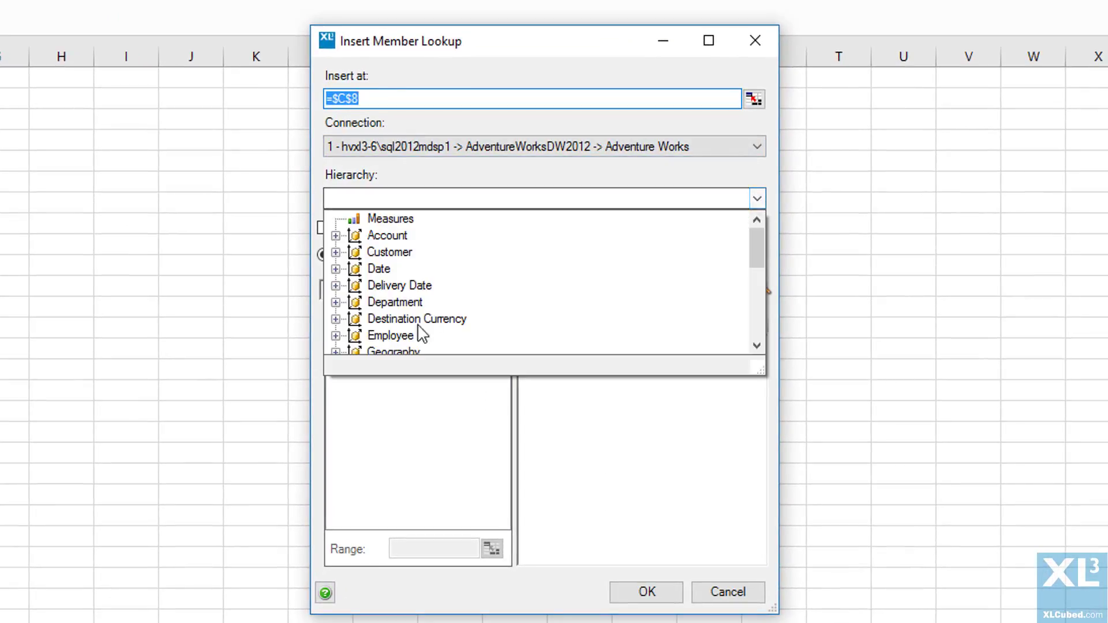
left_click(393, 350)
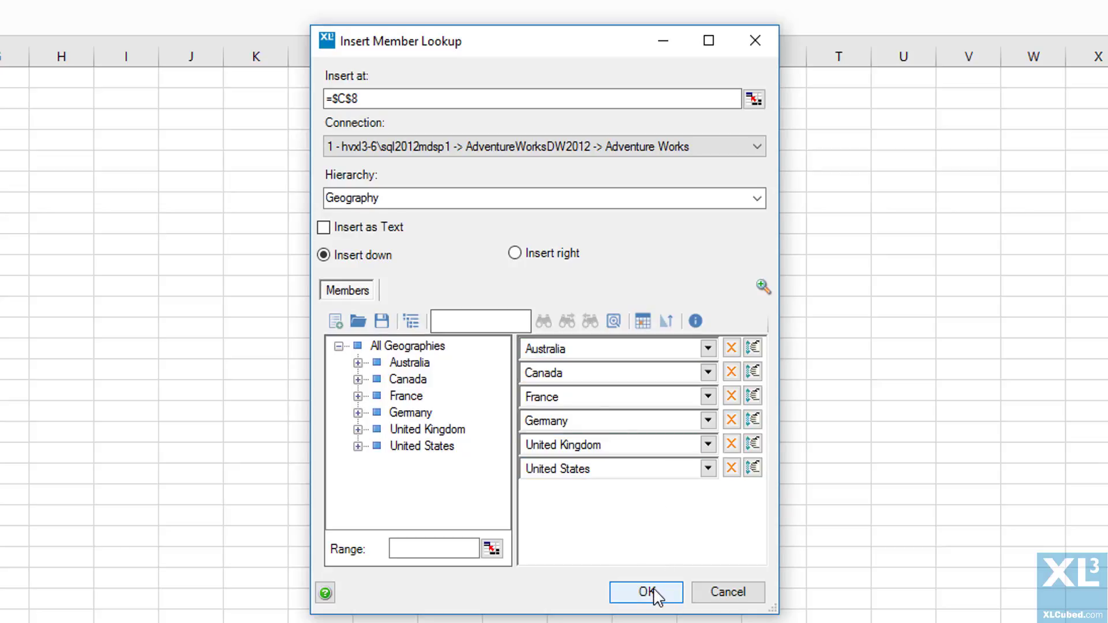
left_click(649, 592)
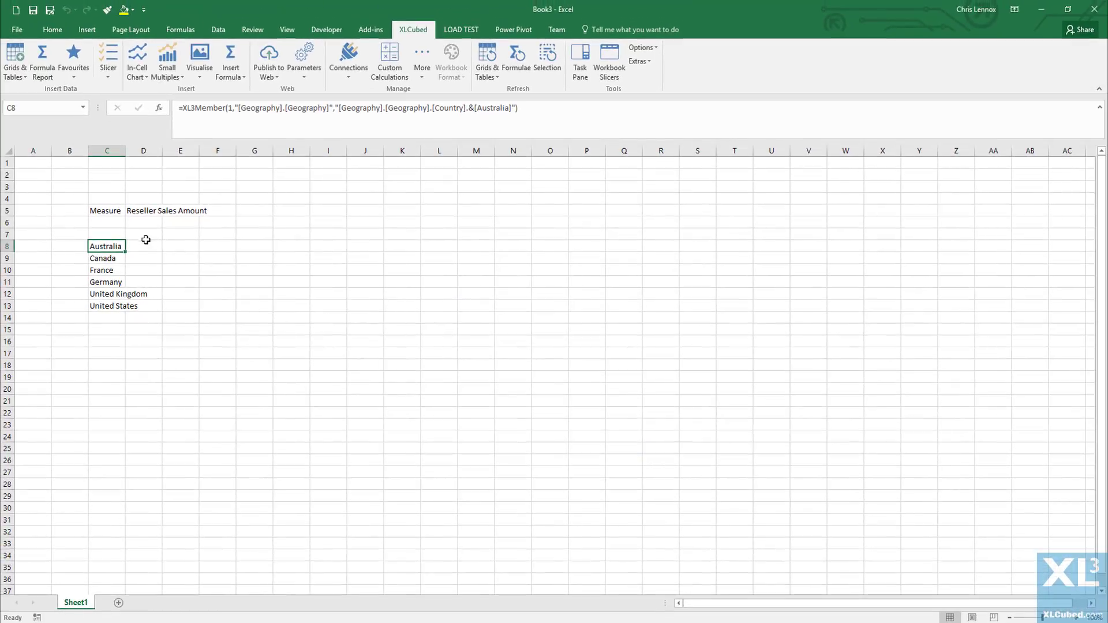
left_click(143, 234)
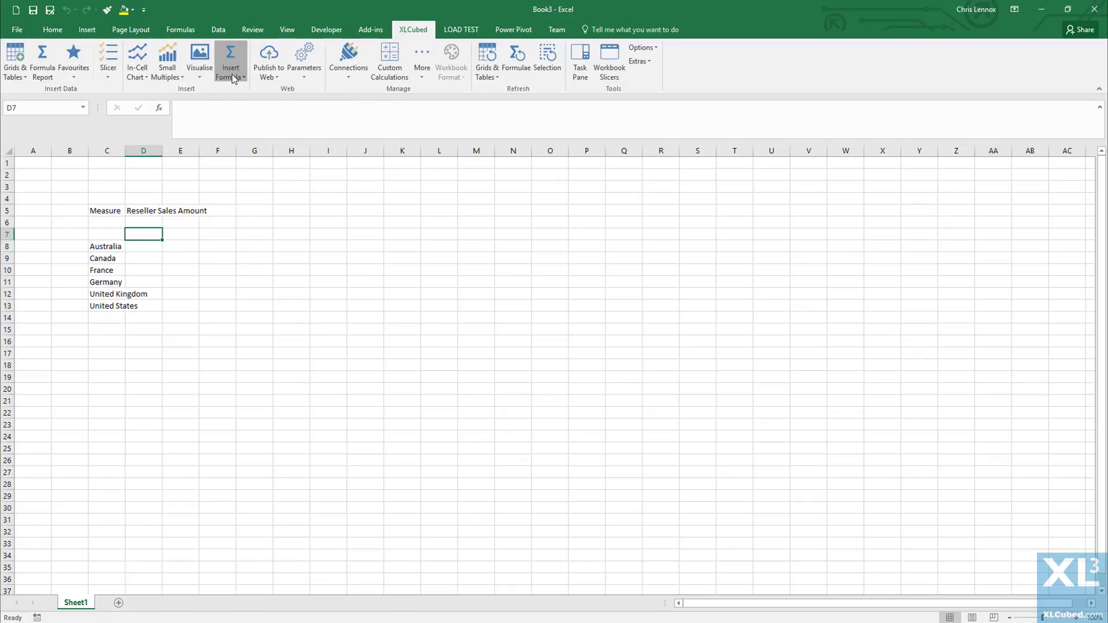
- Insert Date.Calendar years CY 2012–CY 2015 rightward across D7:G7
left_click(230, 58)
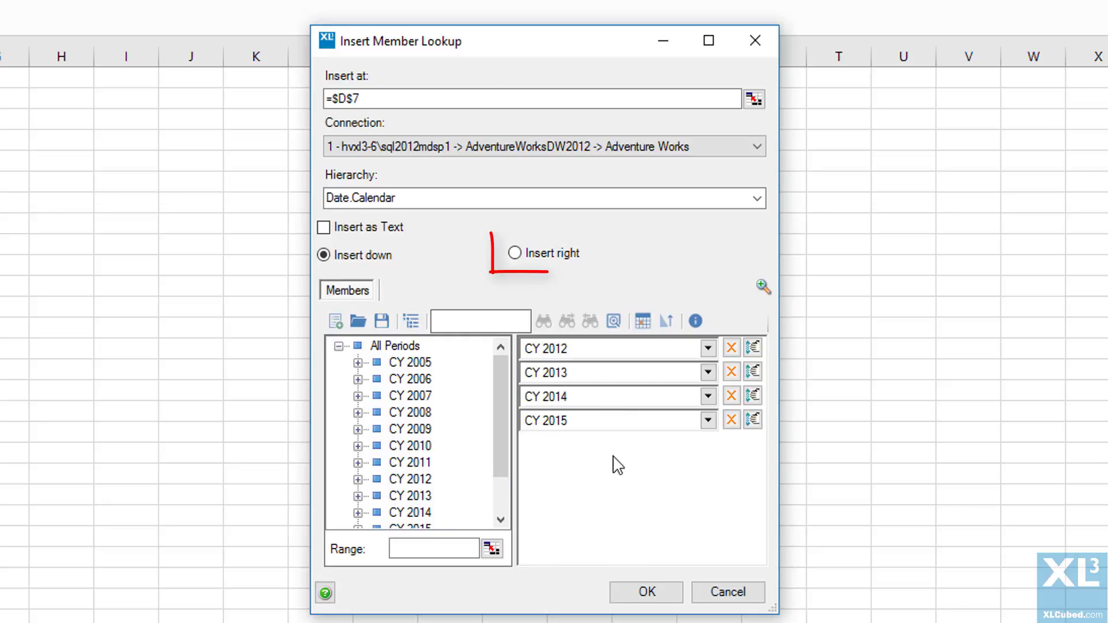
left_click(514, 253)
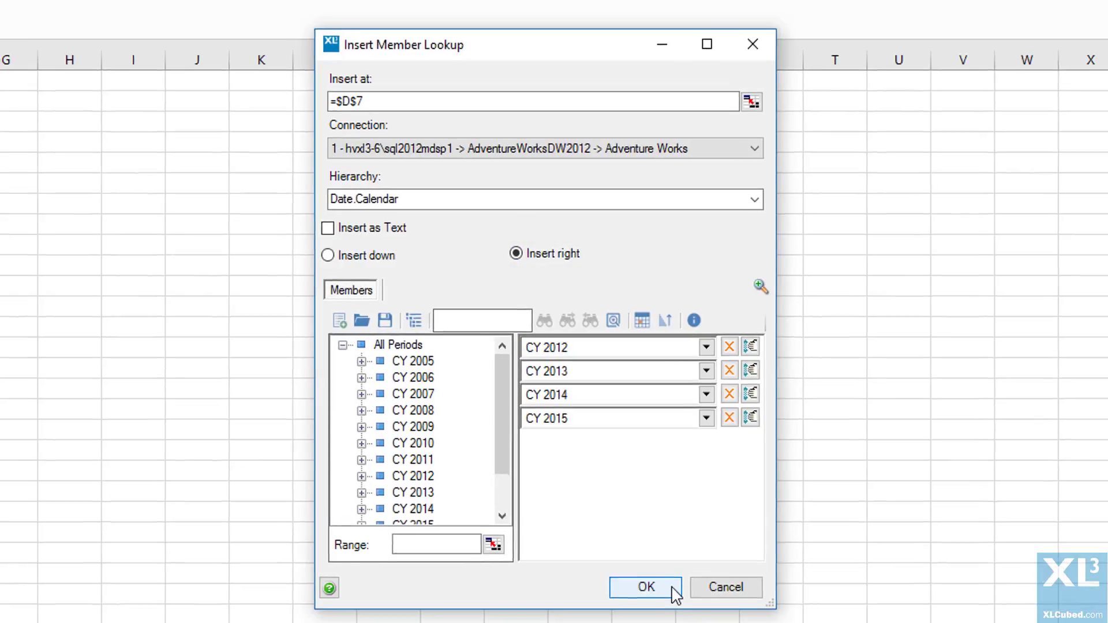
left_click(648, 587)
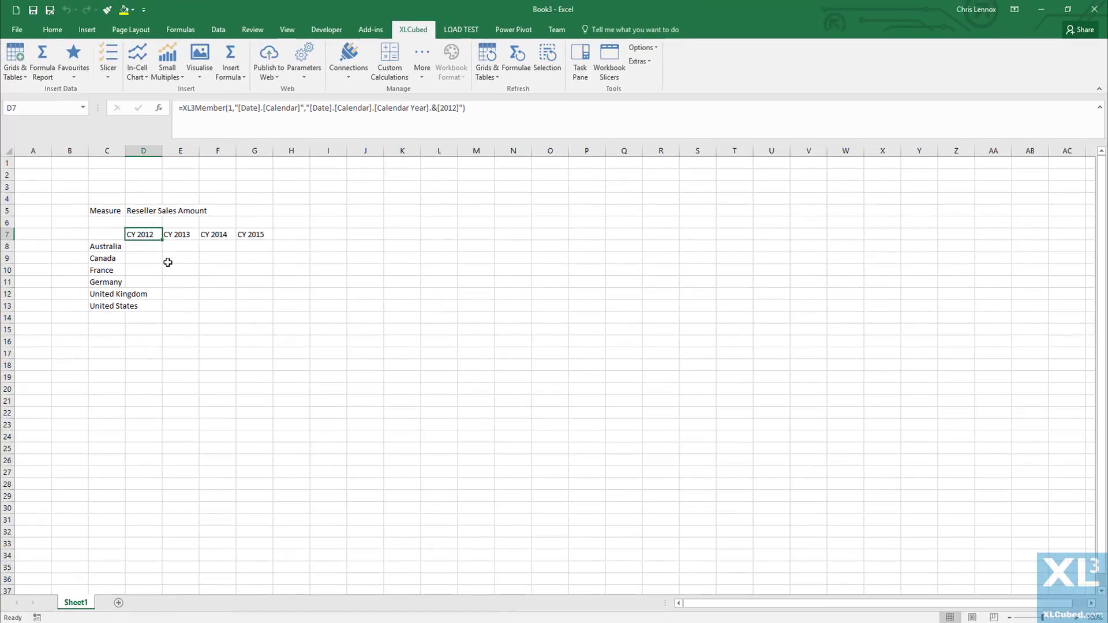
left_click(143, 247)
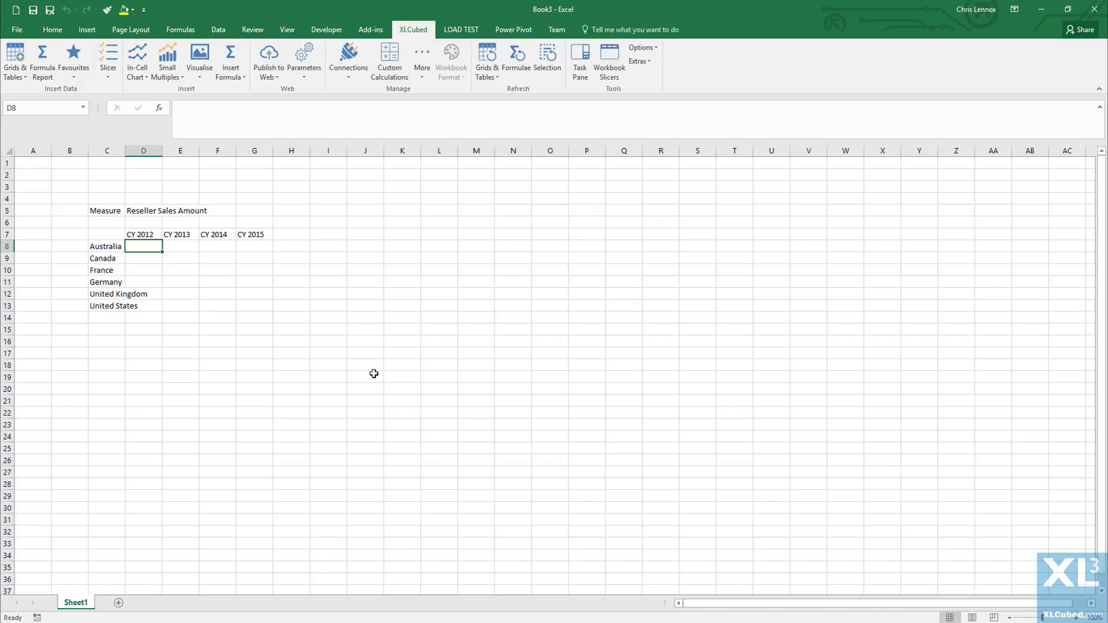
left_click(231, 57)
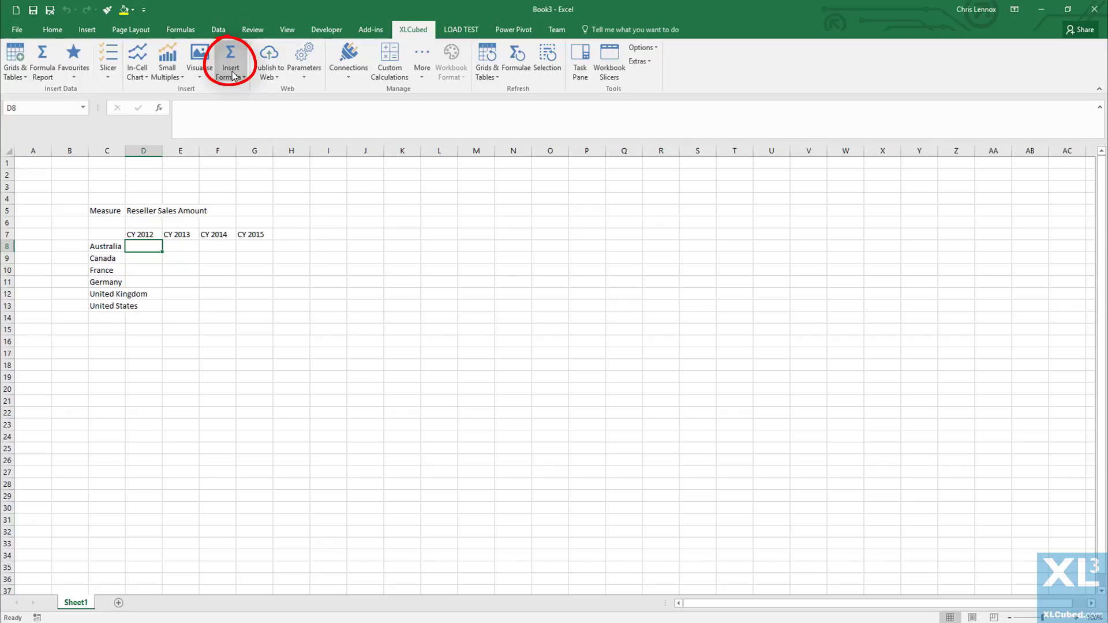
- Start a D8 lookup formula using the Measures and Date.Calendar hierarchies
left_click(229, 59)
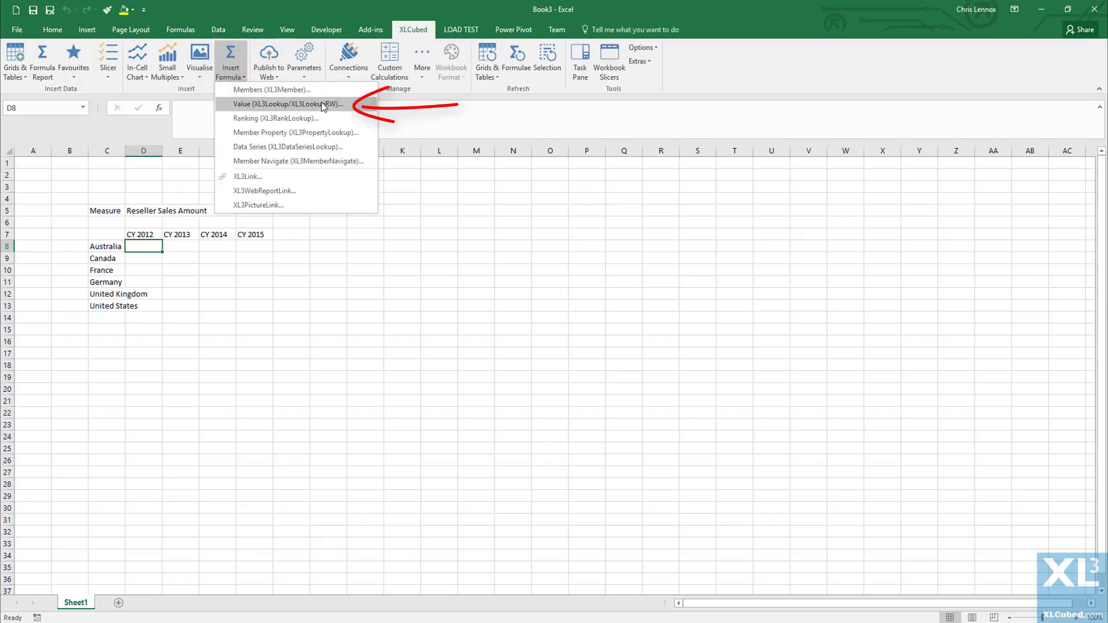
left_click(286, 104)
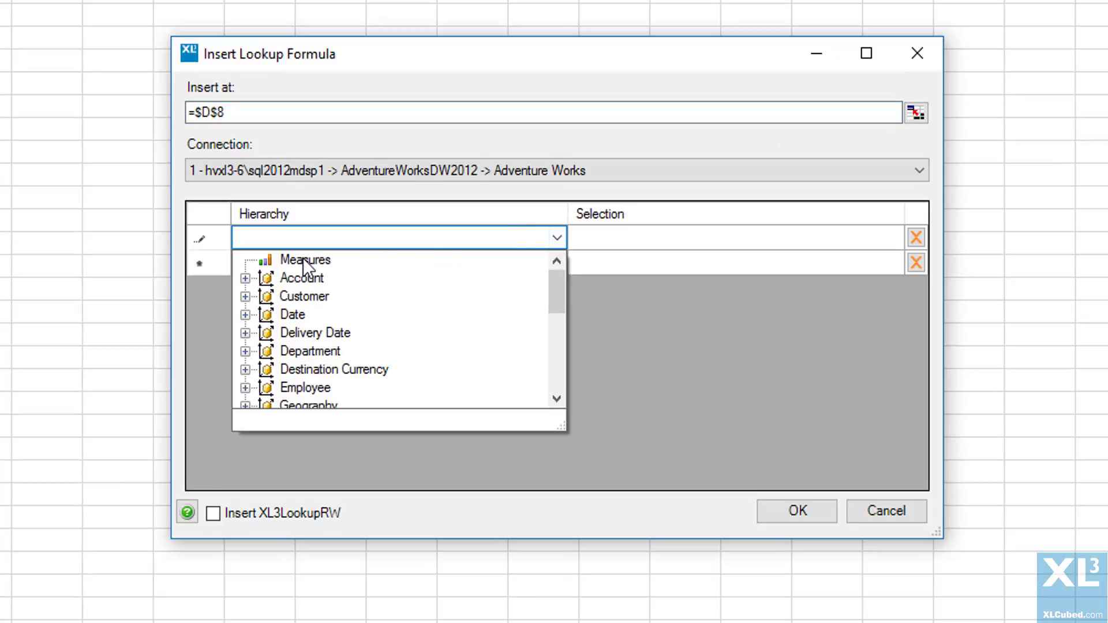
left_click(305, 260)
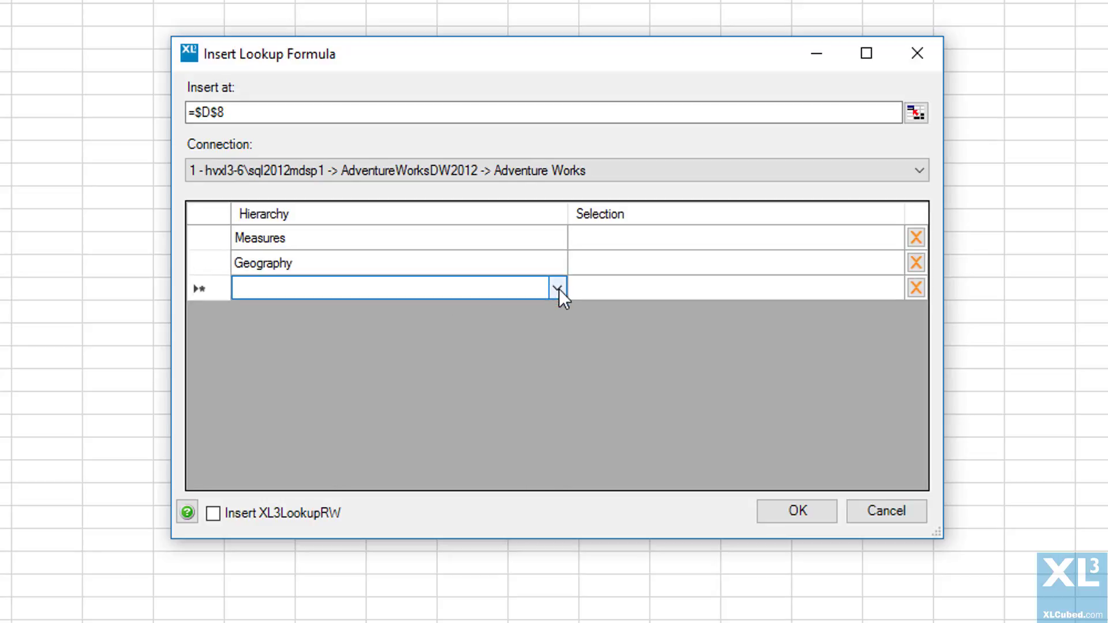
left_click(557, 302)
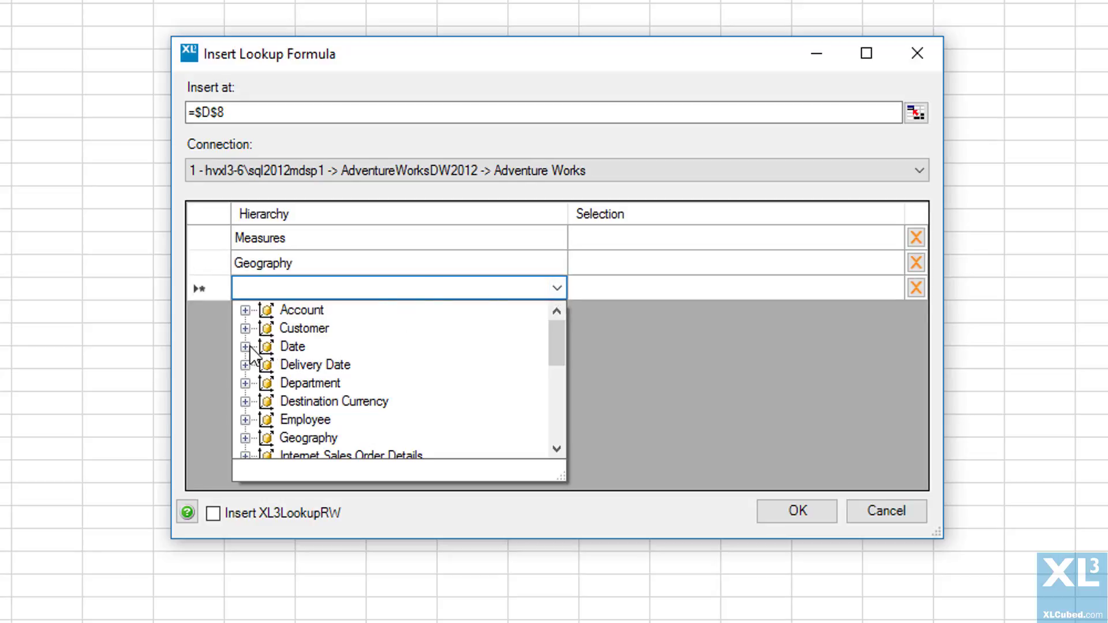
left_click(245, 346)
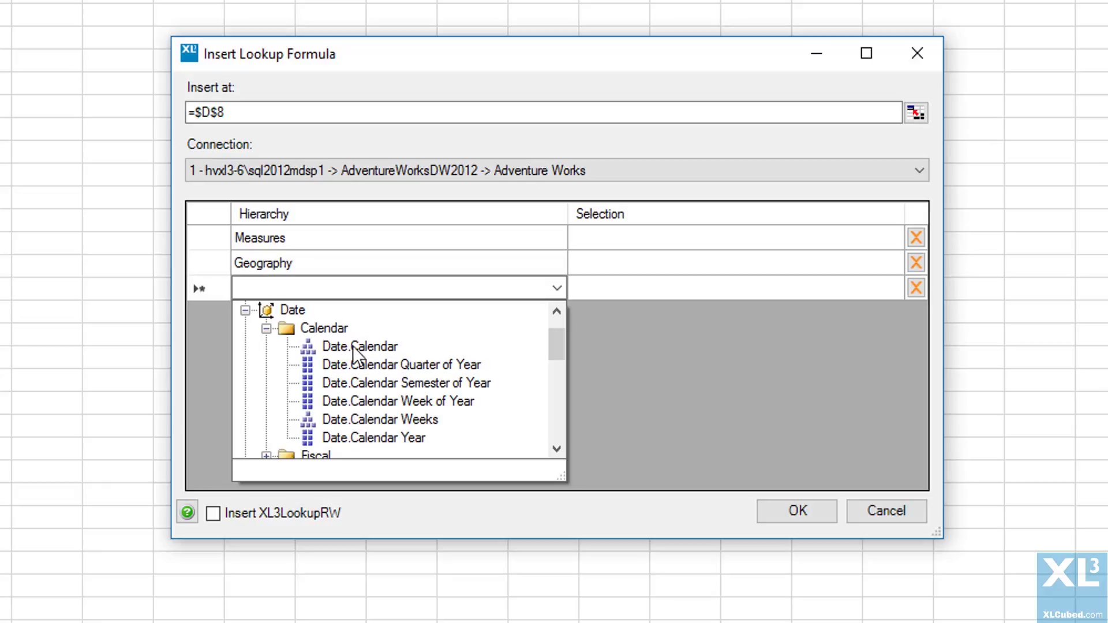
left_click(375, 438)
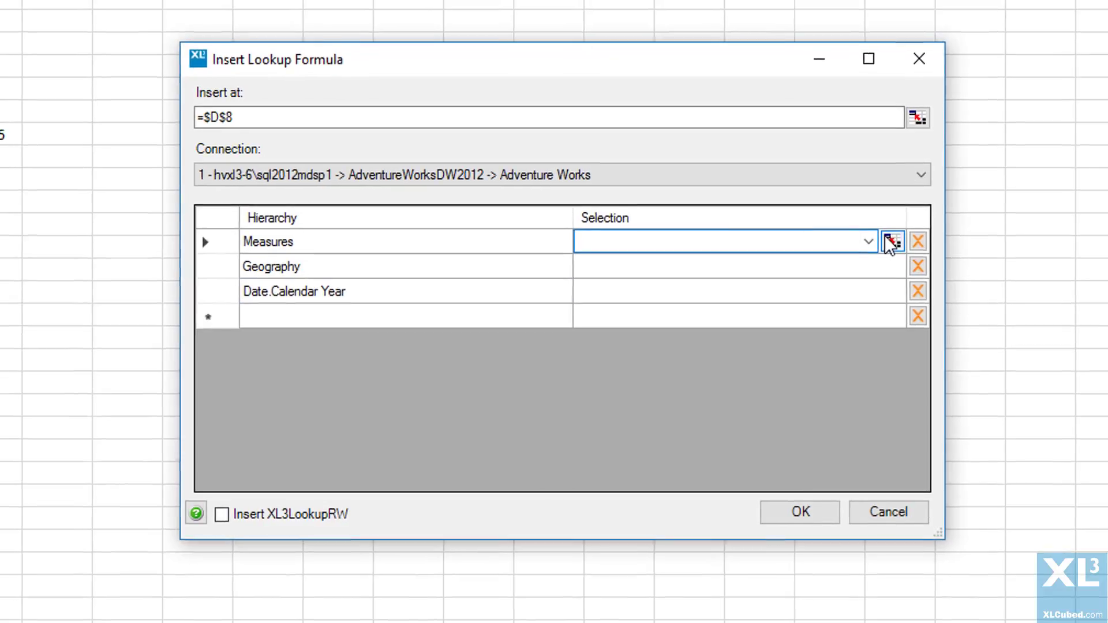
- Link the lookup to D5 for measure, C8 for country, D7 for year, and insert it
left_click(892, 241)
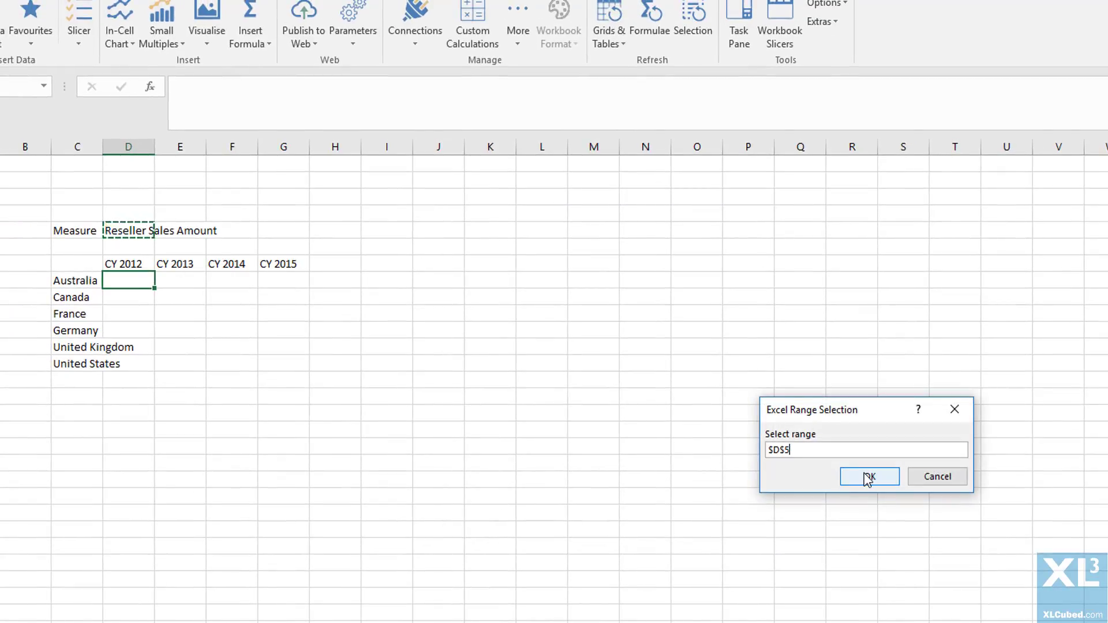
left_click(868, 475)
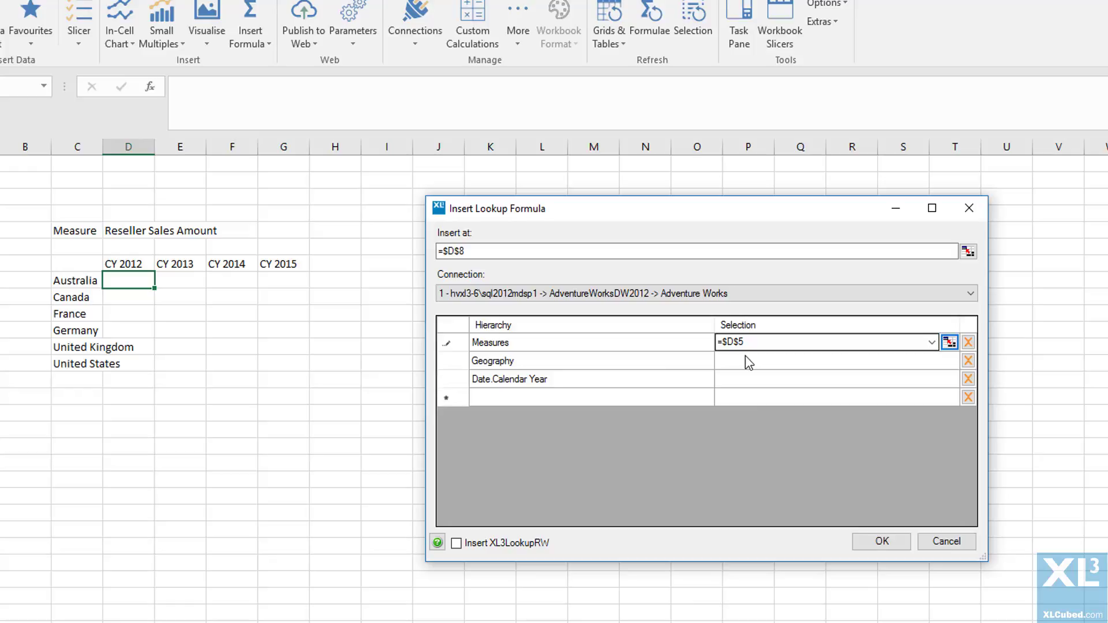
left_click(949, 341)
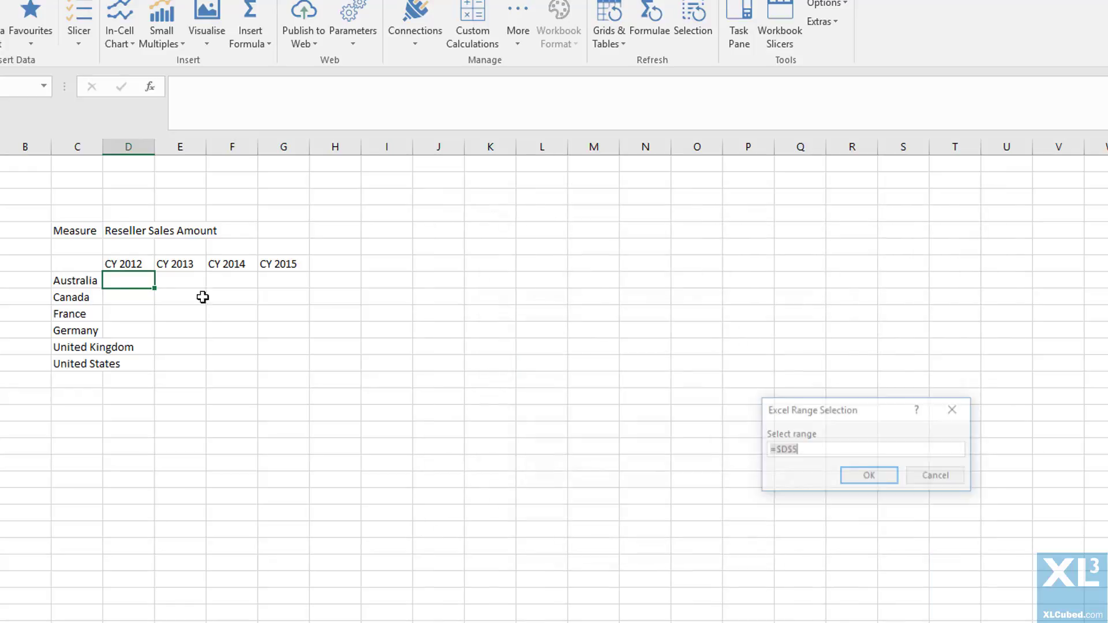
left_click(868, 475)
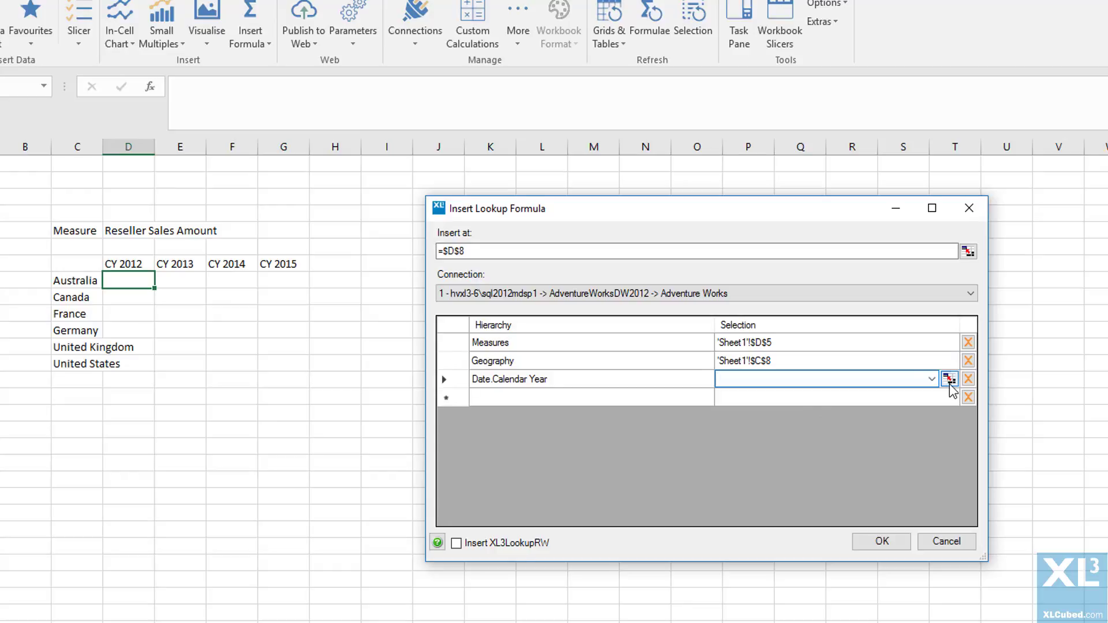
left_click(948, 379)
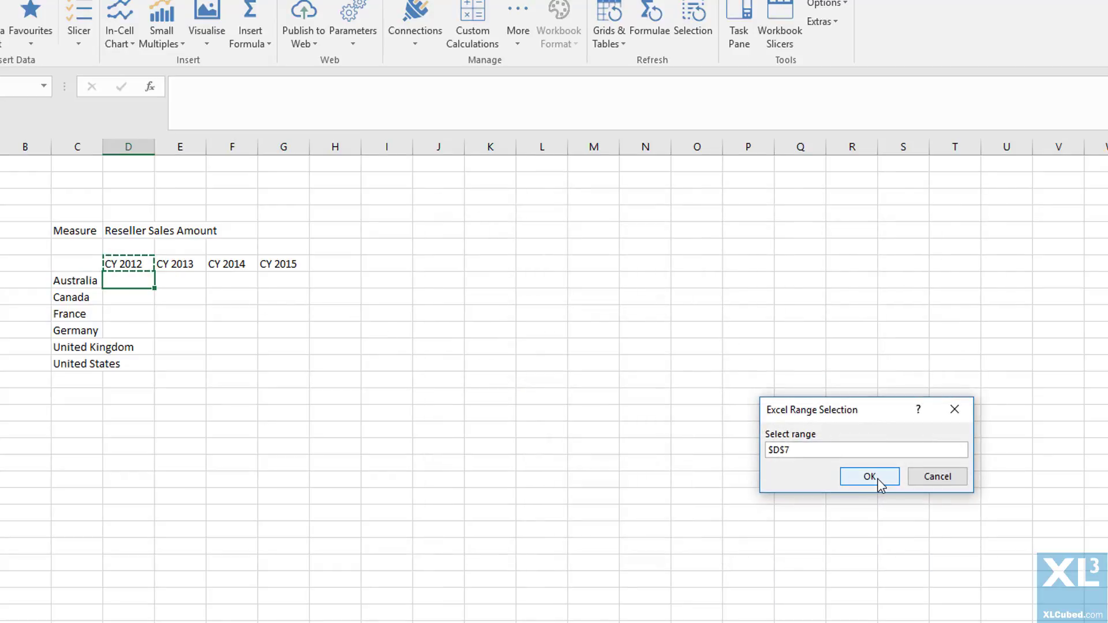
left_click(869, 476)
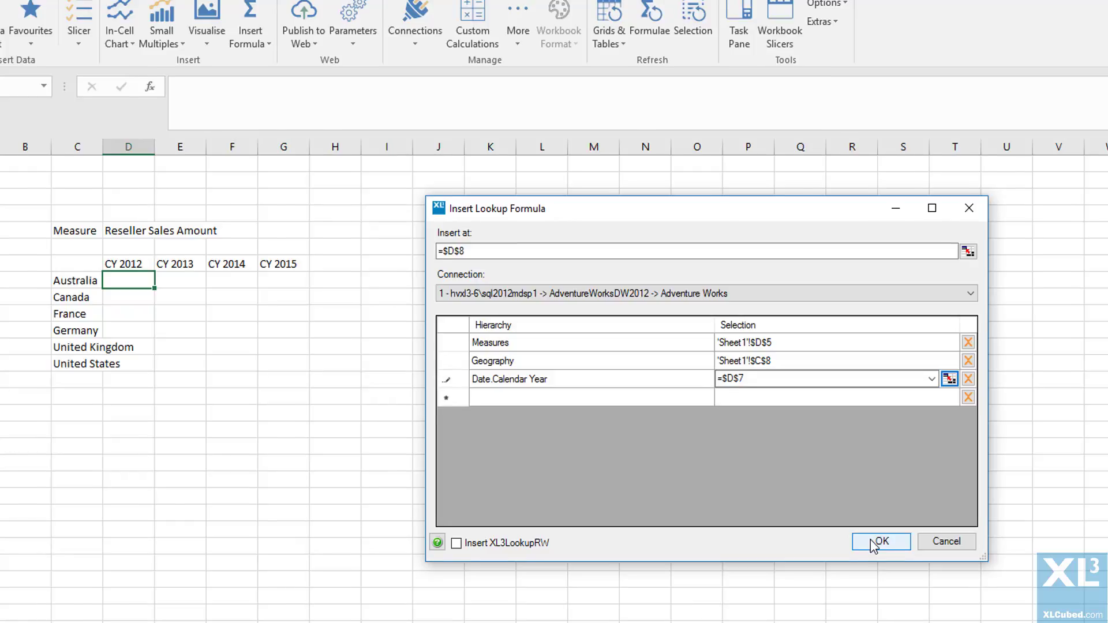
left_click(880, 541)
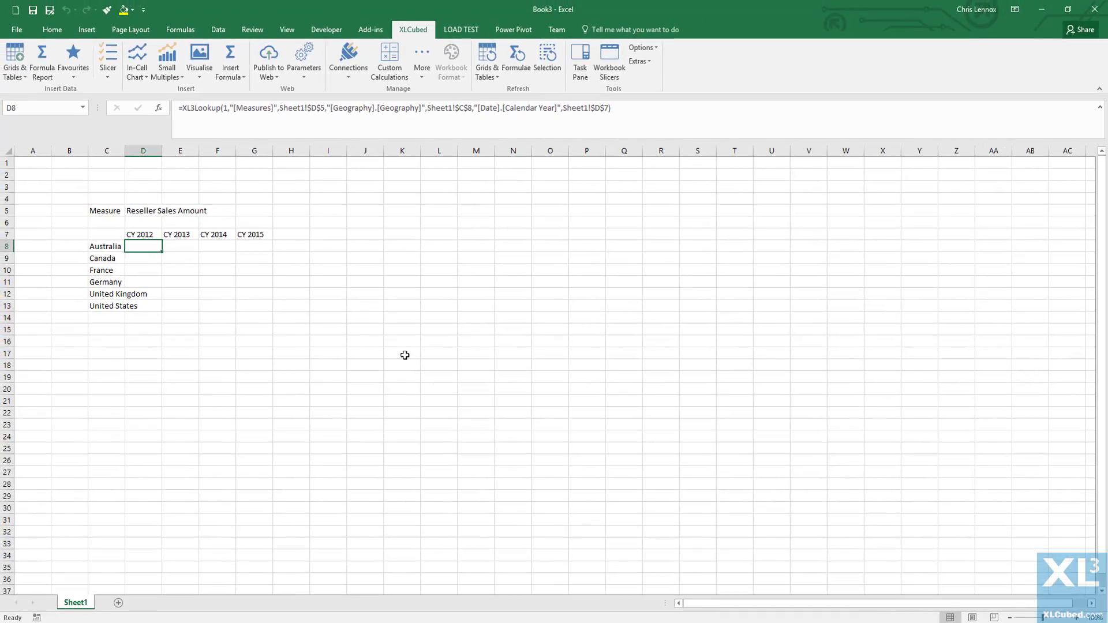
mouse_move(408, 350)
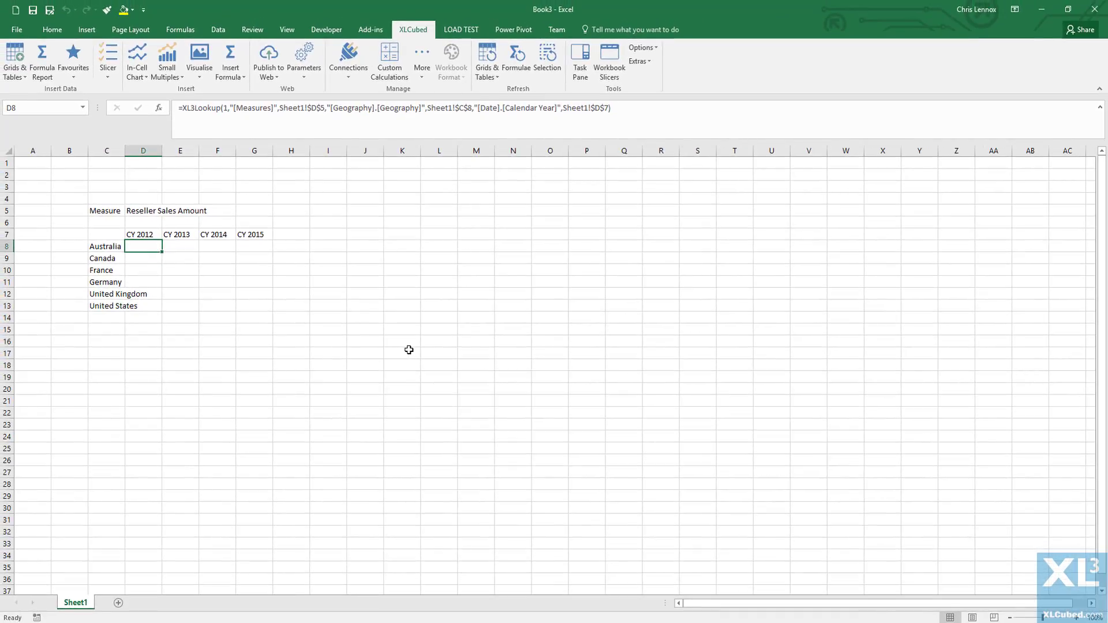
mouse_move(146, 244)
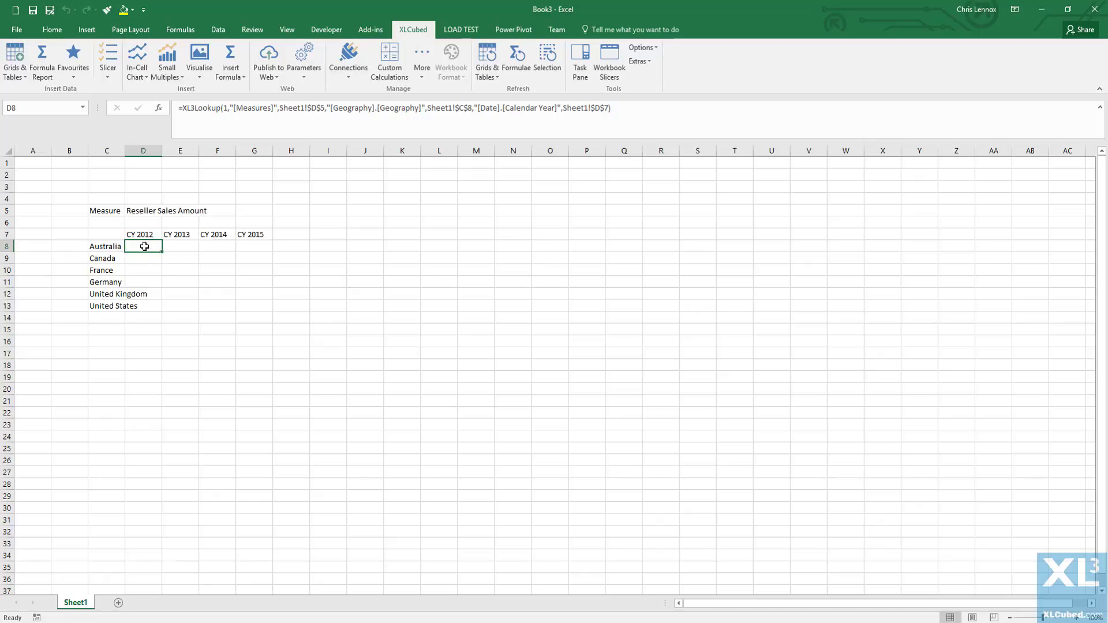
- Open the D8 lookup formula to anchor its references as $C8 and D$7
double_click(143, 246)
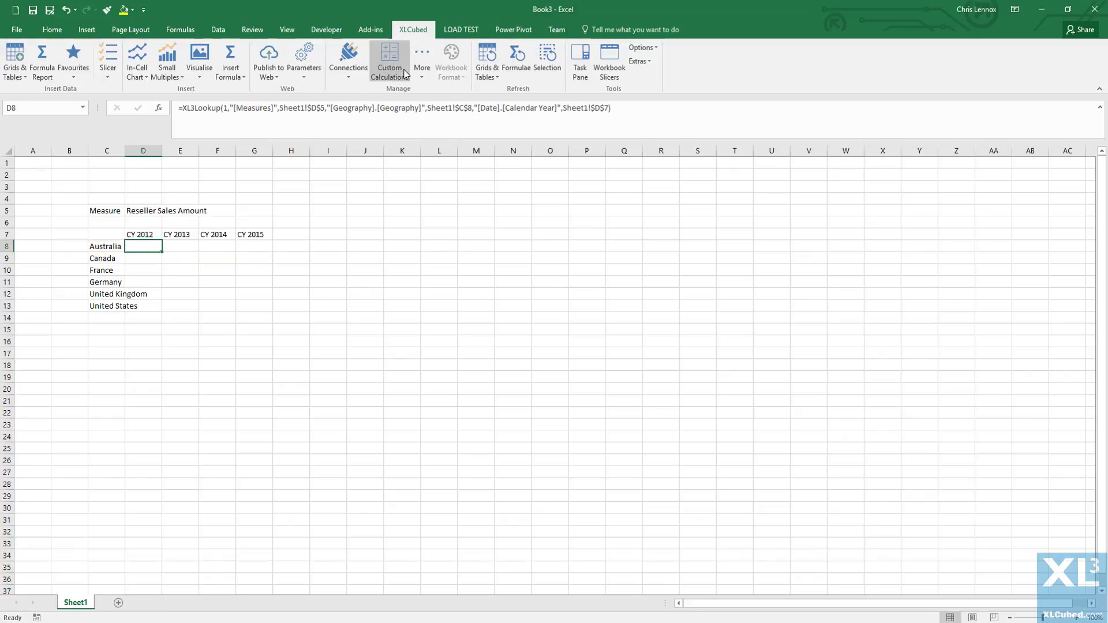
mouse_move(459, 99)
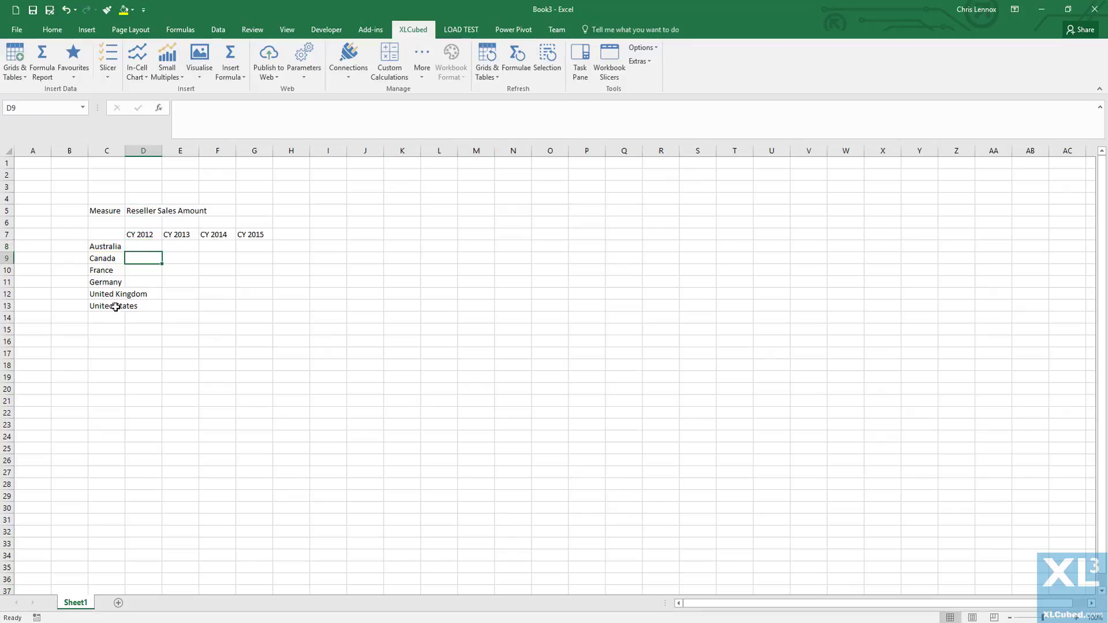
- Fill the D8 lookup across the country-year grid and collapse Germany's regions
left_click(143, 247)
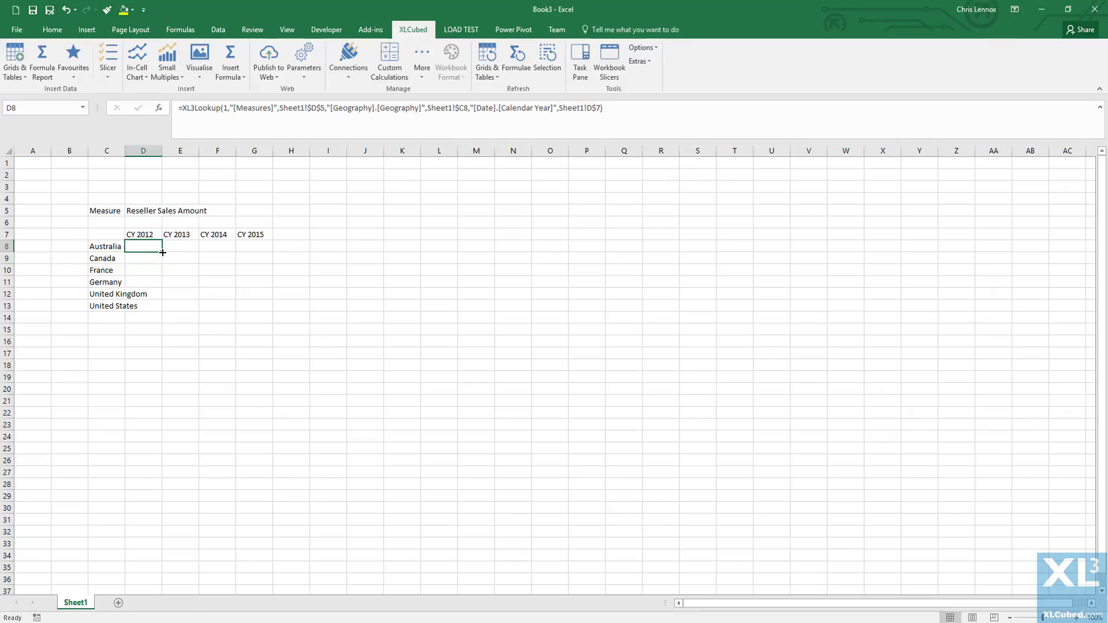
left_click_drag(162, 253, 274, 253)
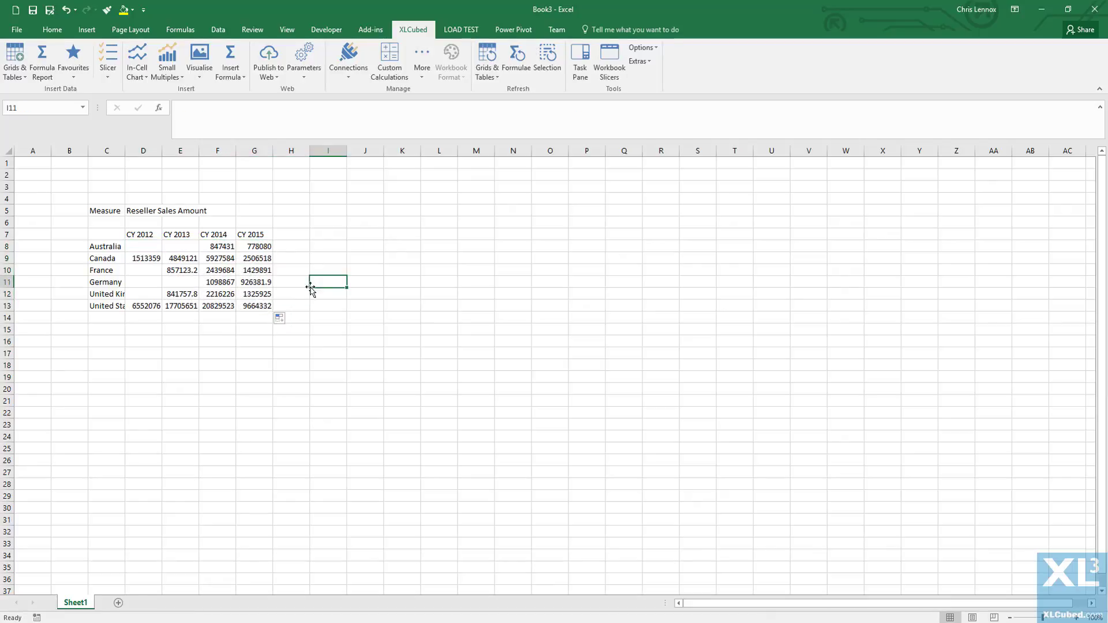
mouse_move(323, 310)
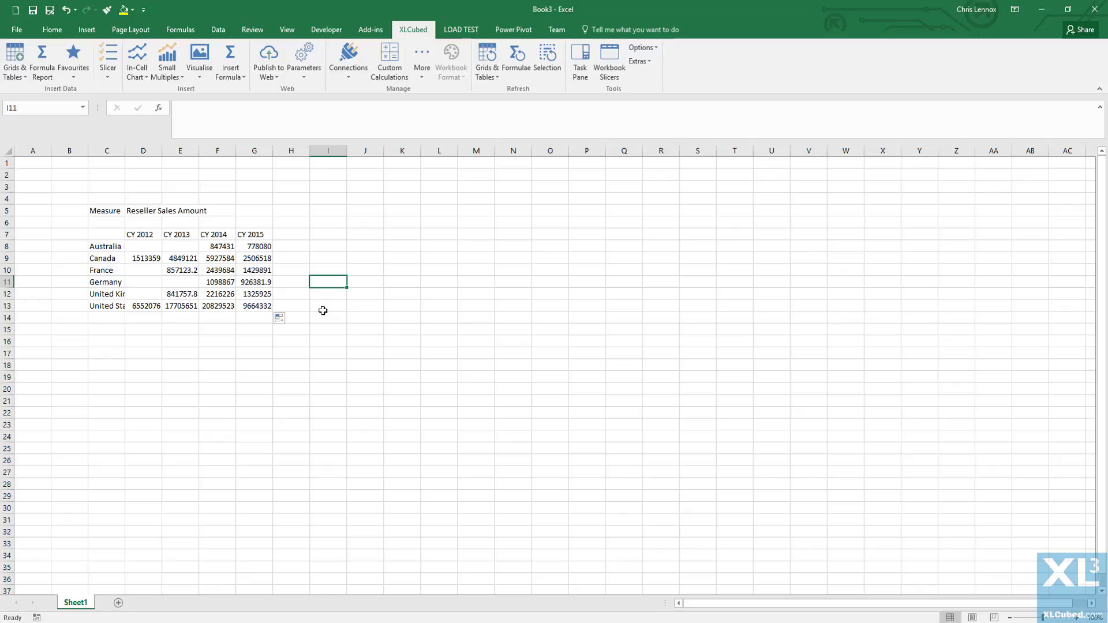
mouse_move(105, 267)
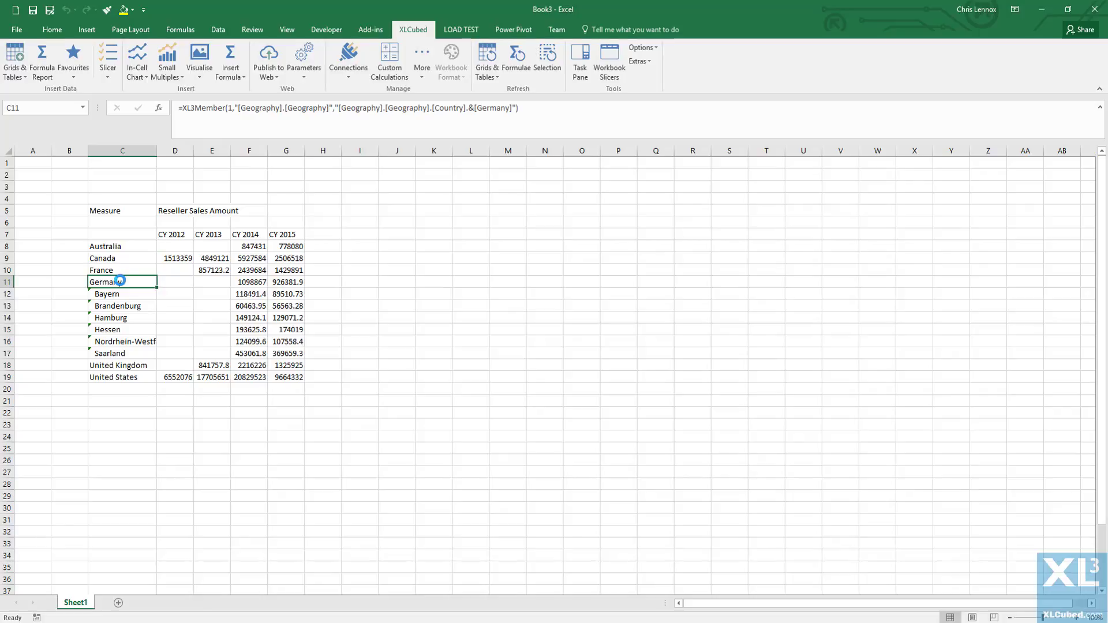
left_click(103, 258)
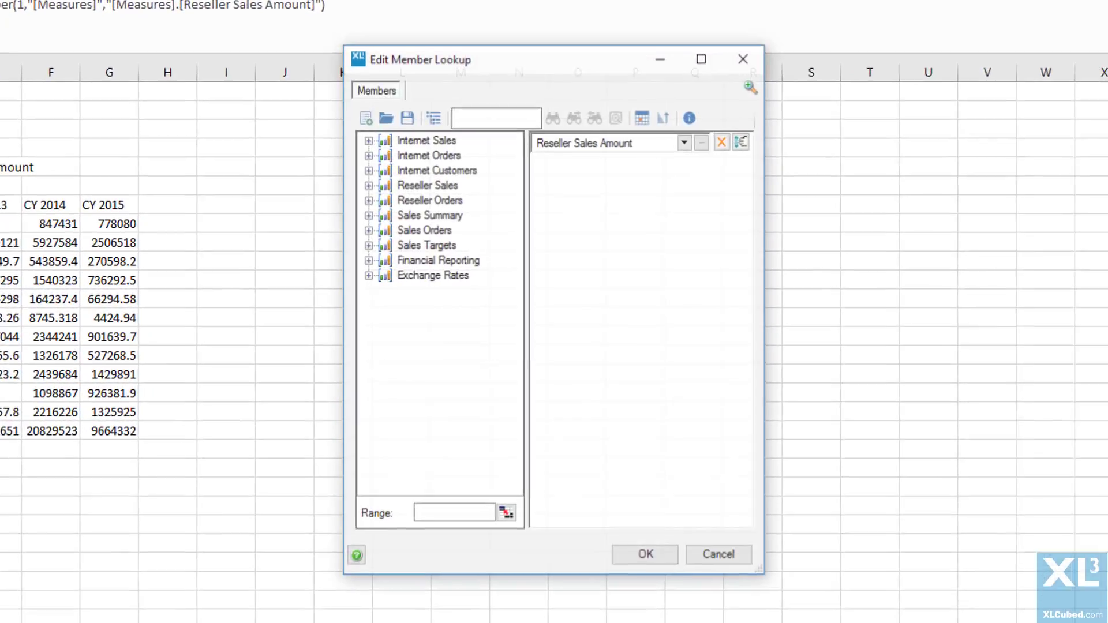
- Switch the report measure to Reseller Order Quantity under Reseller Sales
left_click(368, 185)
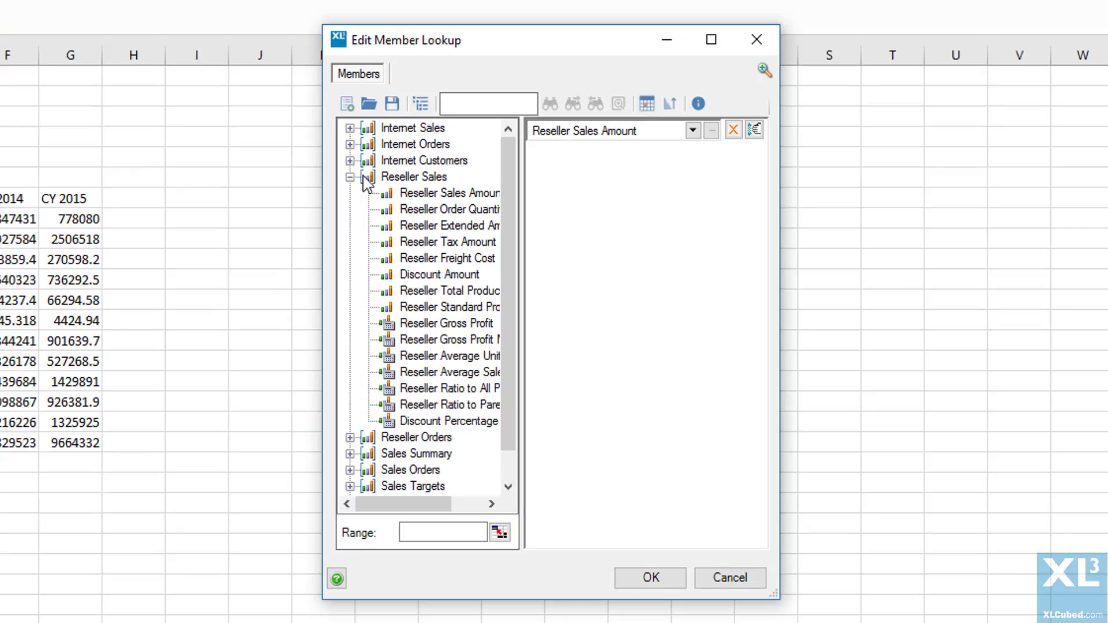
left_click(448, 208)
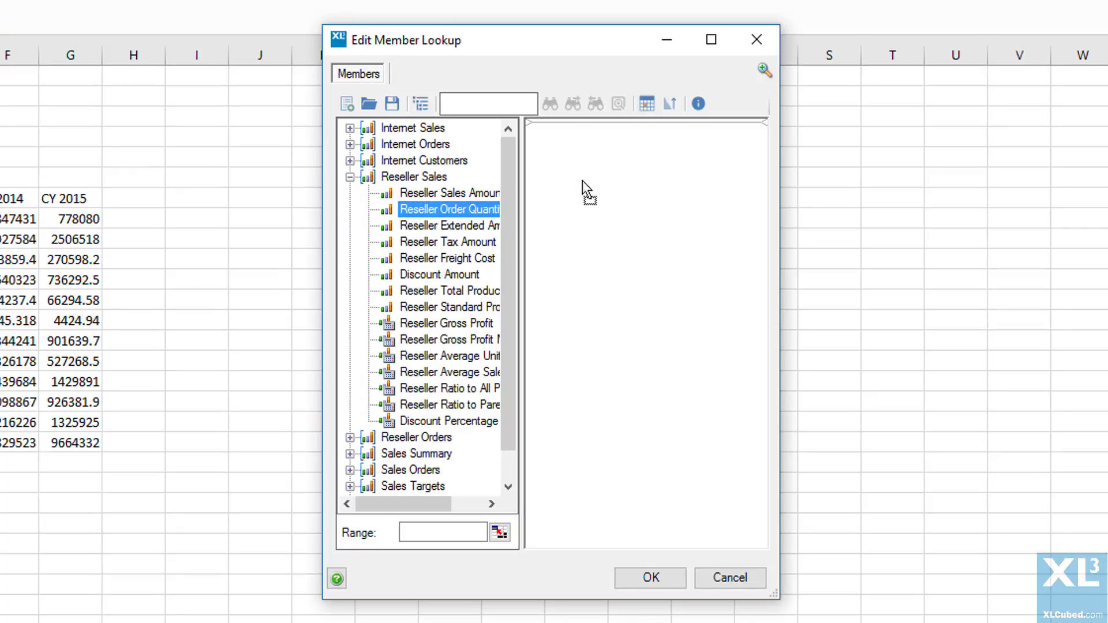
left_click(649, 577)
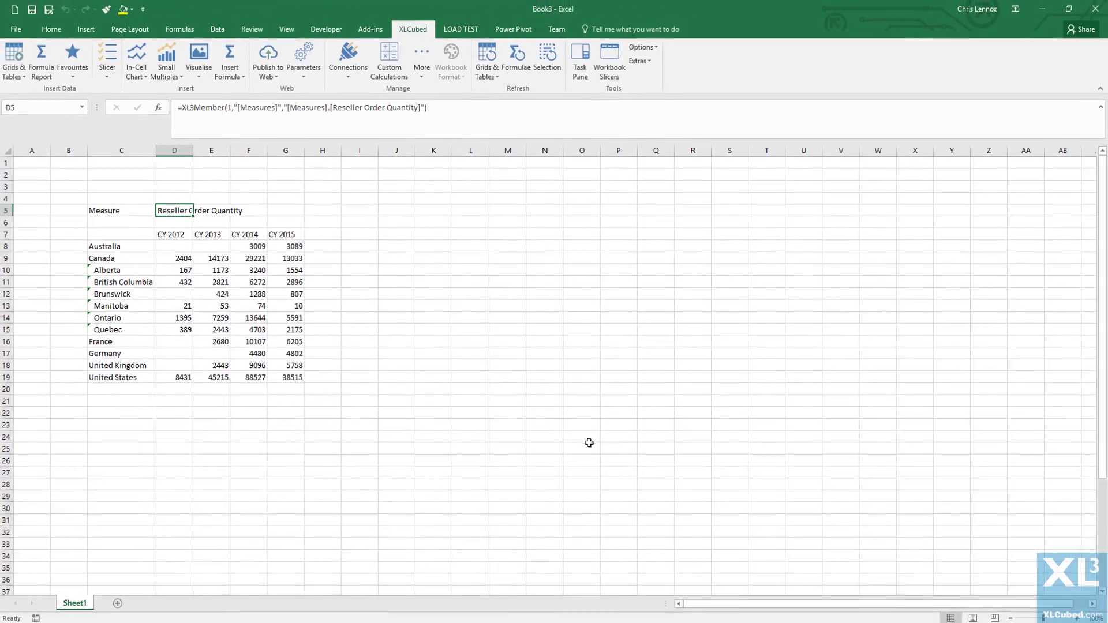
mouse_move(511, 416)
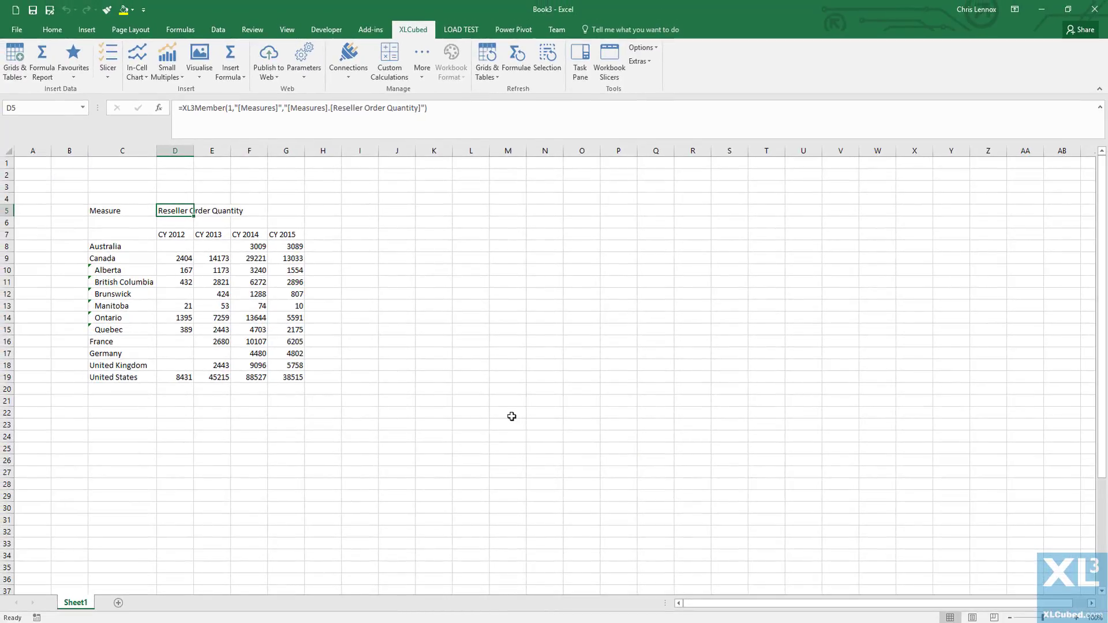
mouse_move(488, 401)
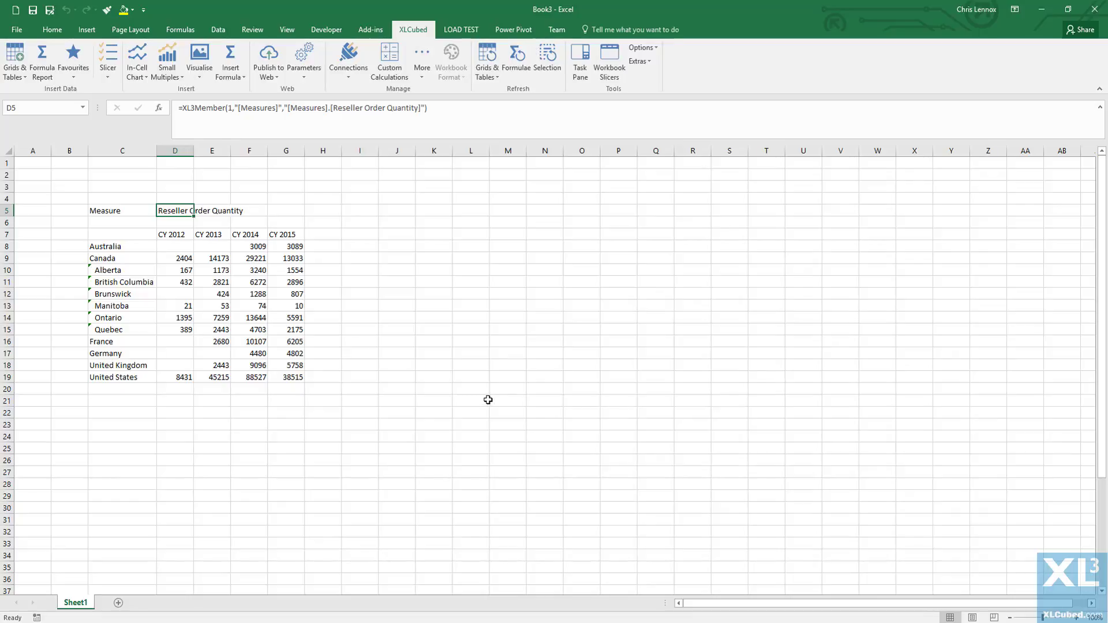
mouse_move(484, 400)
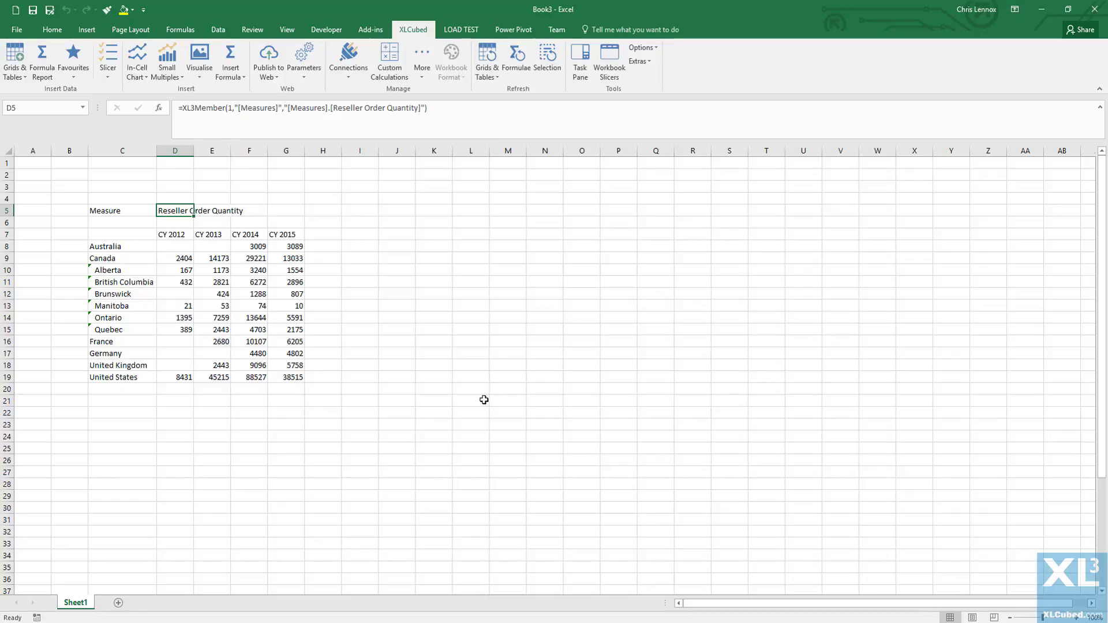
mouse_move(402, 358)
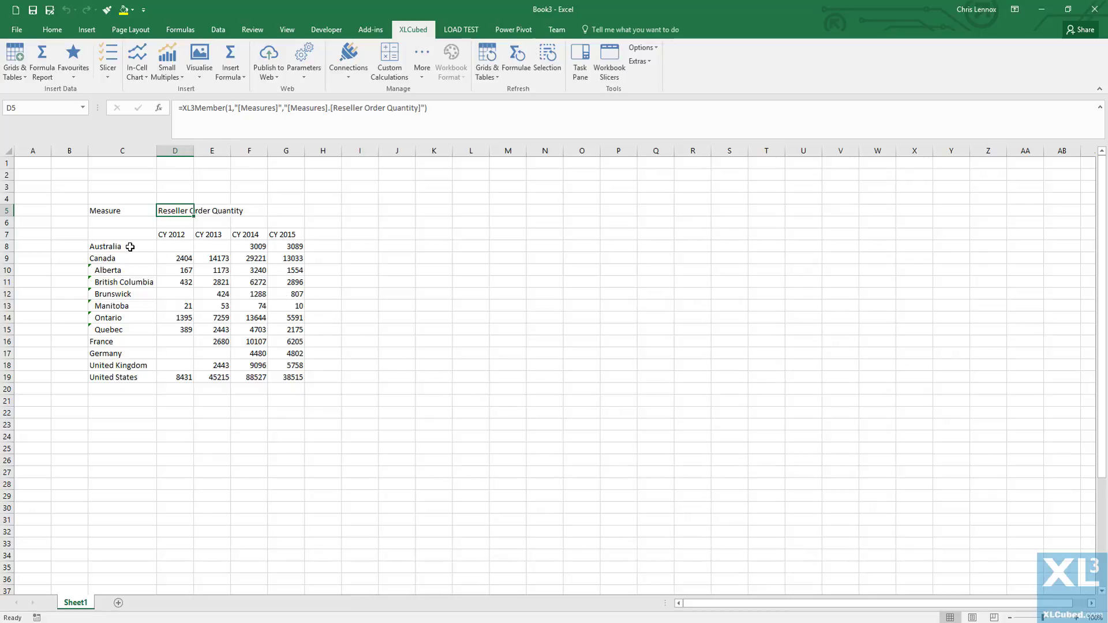
- Override the Australia label in C8 with United States
left_click(122, 246)
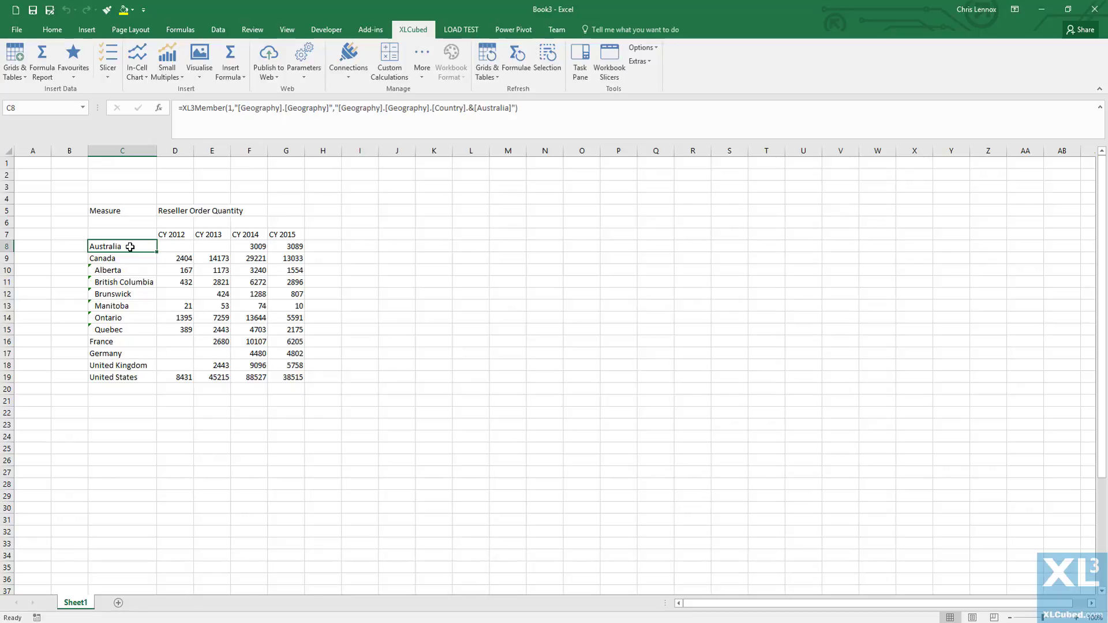
type("United States")
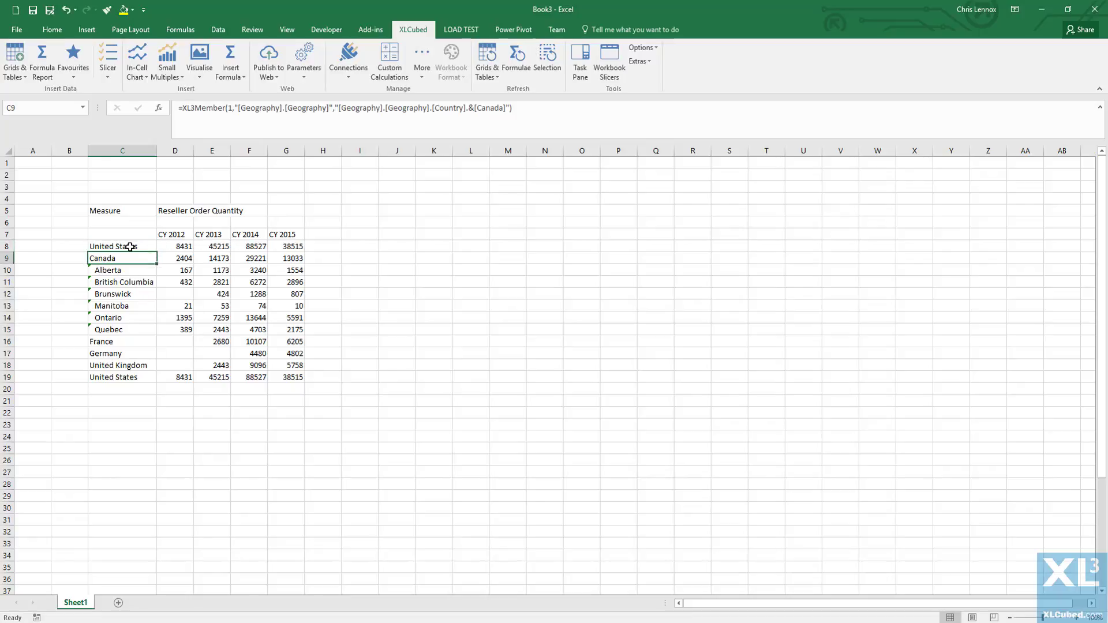
mouse_move(131, 354)
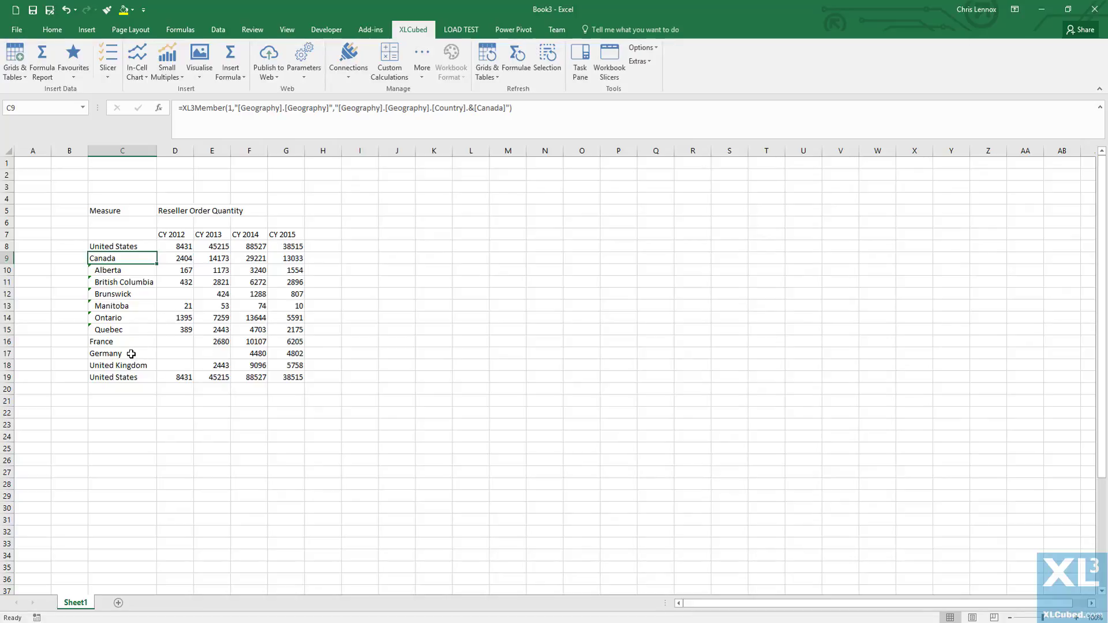
left_click(122, 353)
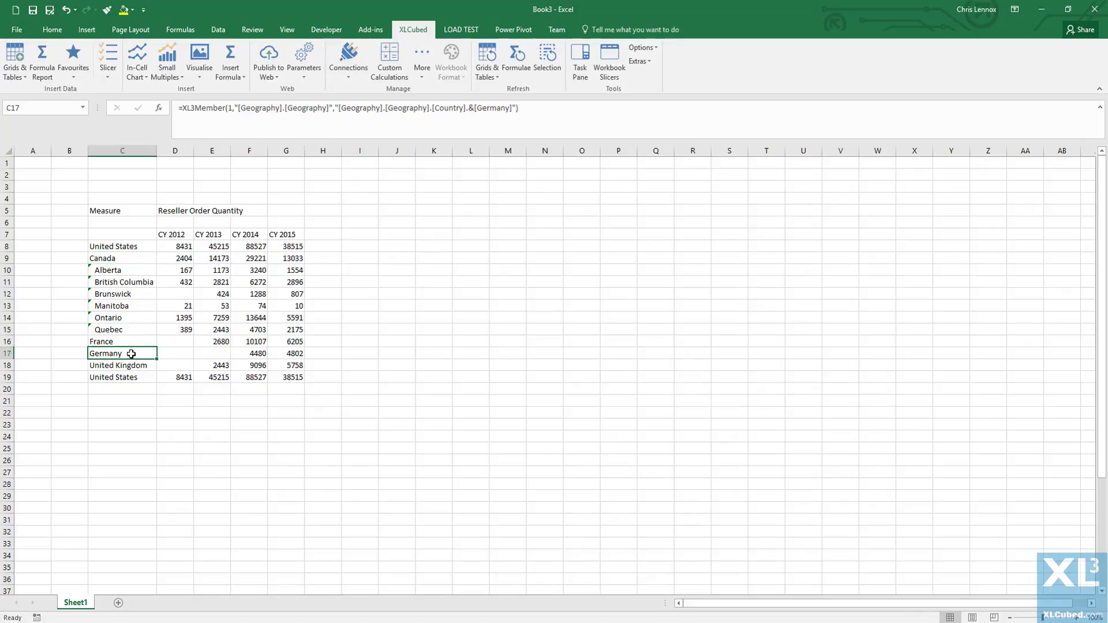